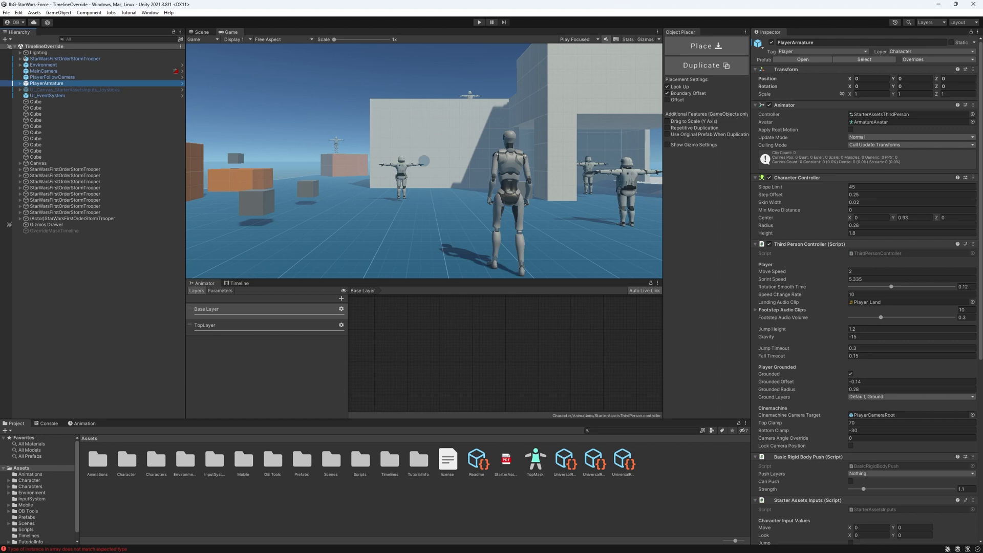
mouse_move(398, 137)
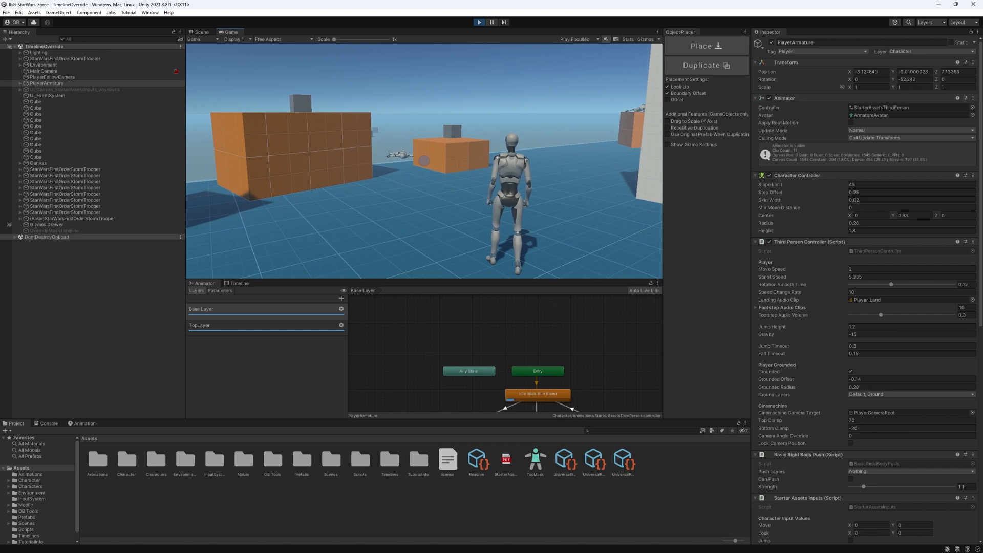
Stop Play mode after test-playing the walking Stormtrooper in the Game view
click(479, 22)
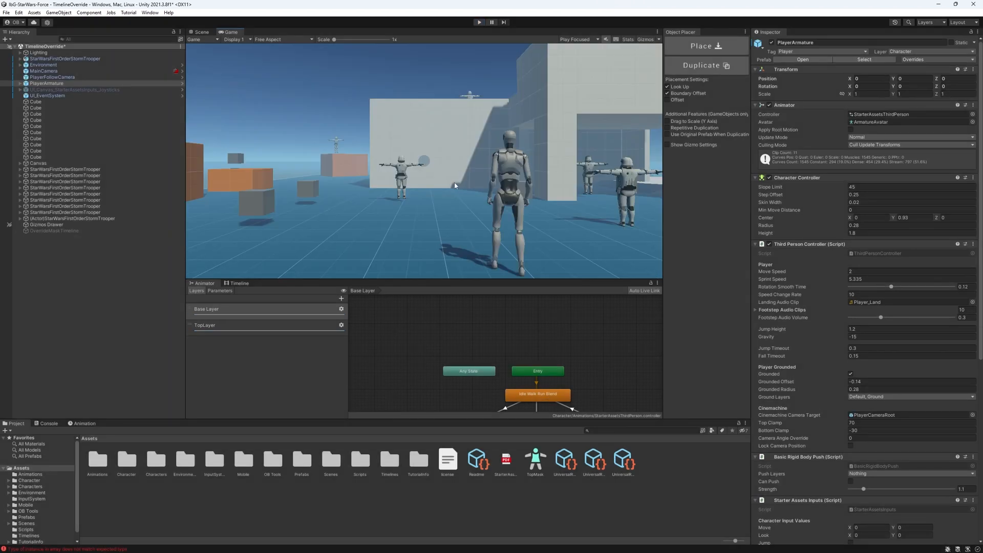
mouse_move(449, 192)
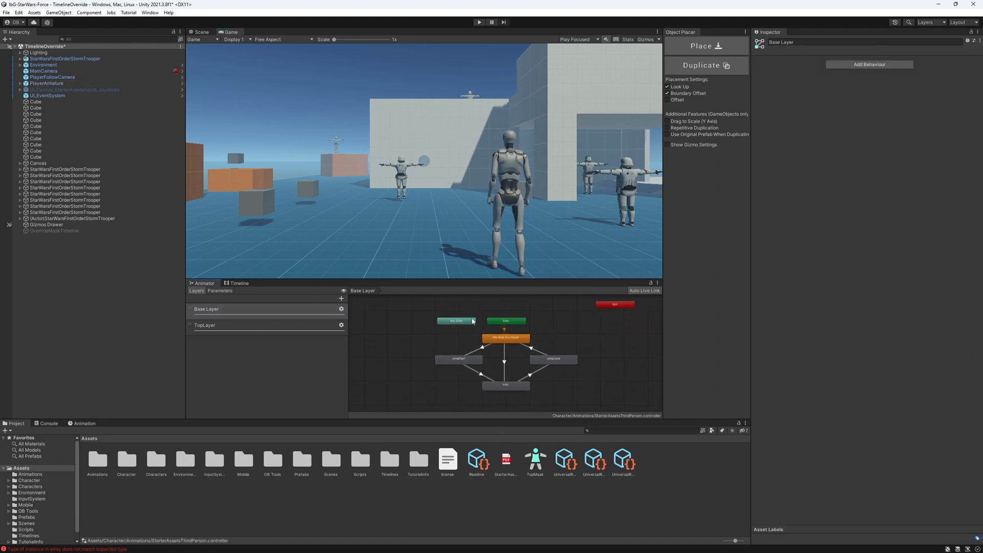
mouse_move(530, 371)
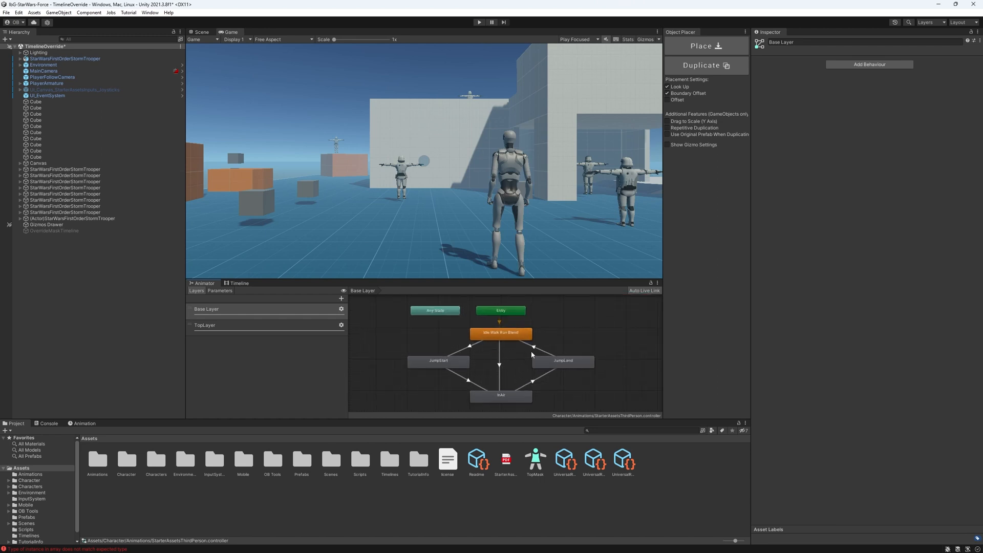
mouse_move(520, 275)
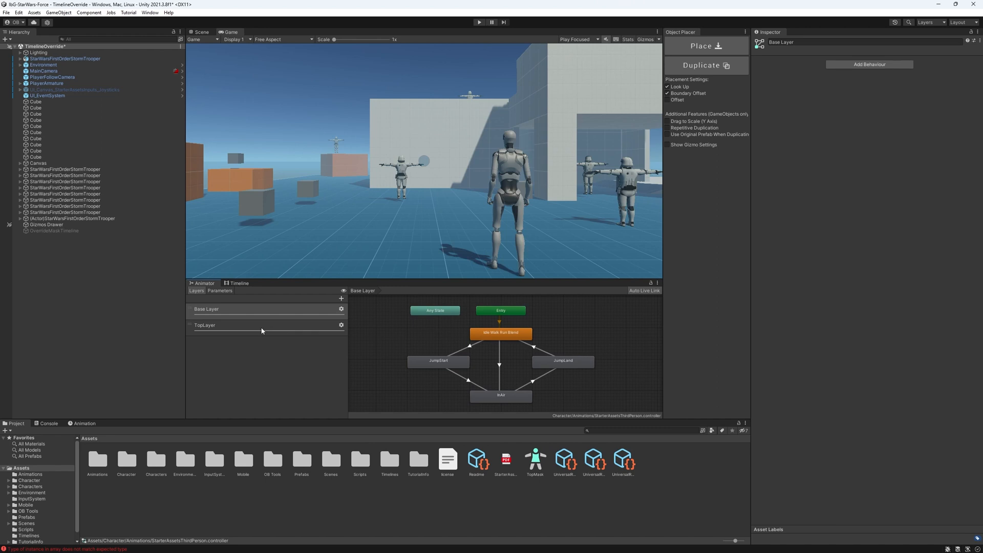
mouse_move(257, 329)
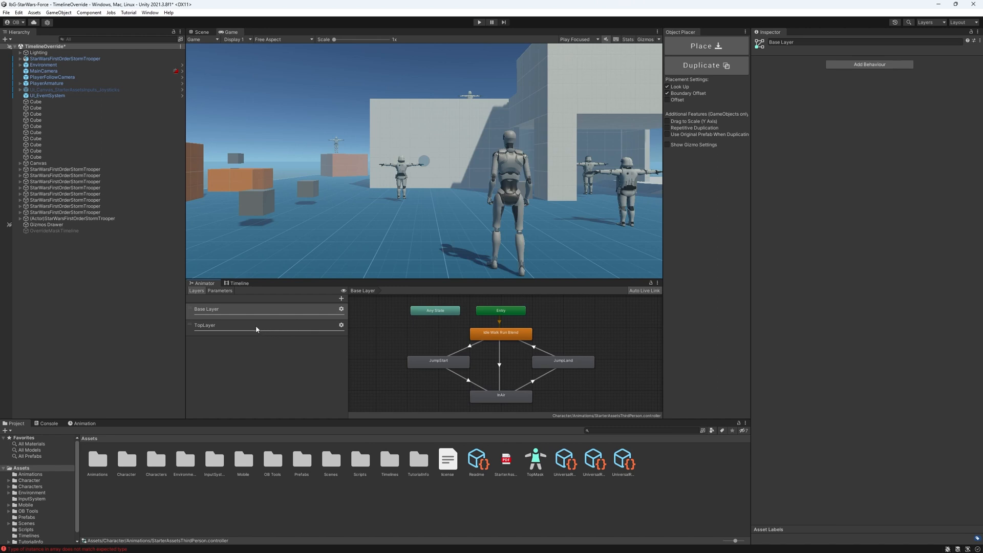
mouse_move(306, 310)
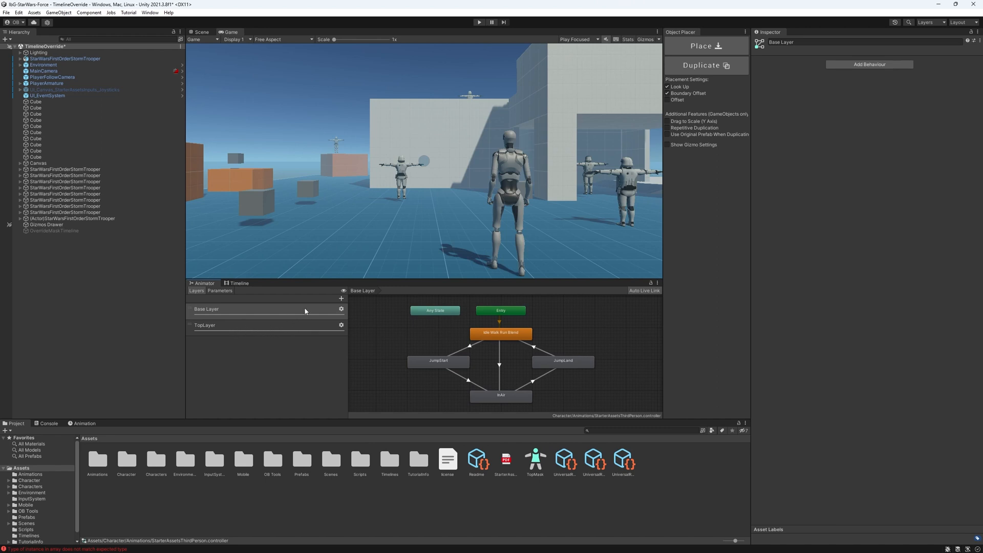
Show TopLayer's force-state graph and inspect its PushForce to Empty transition
click(341, 299)
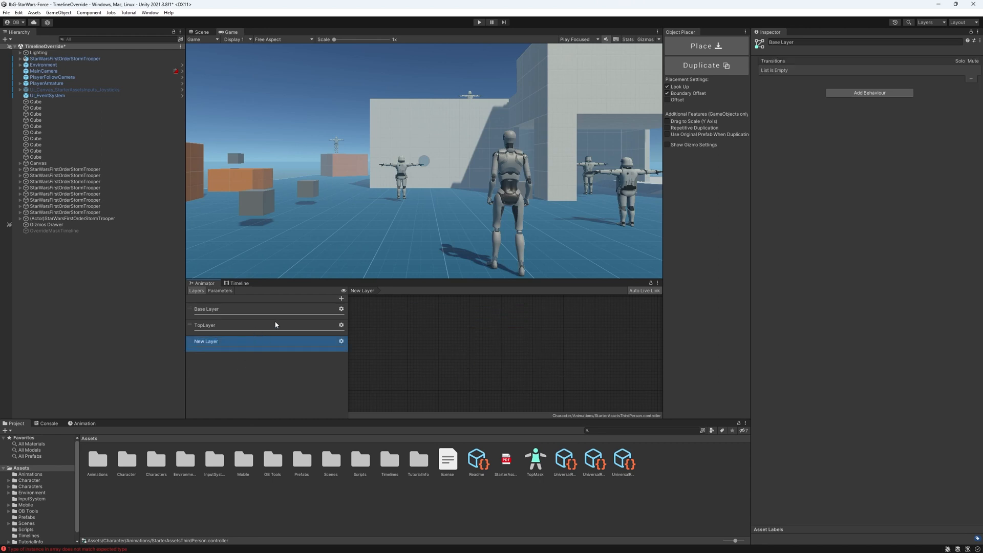
click(205, 326)
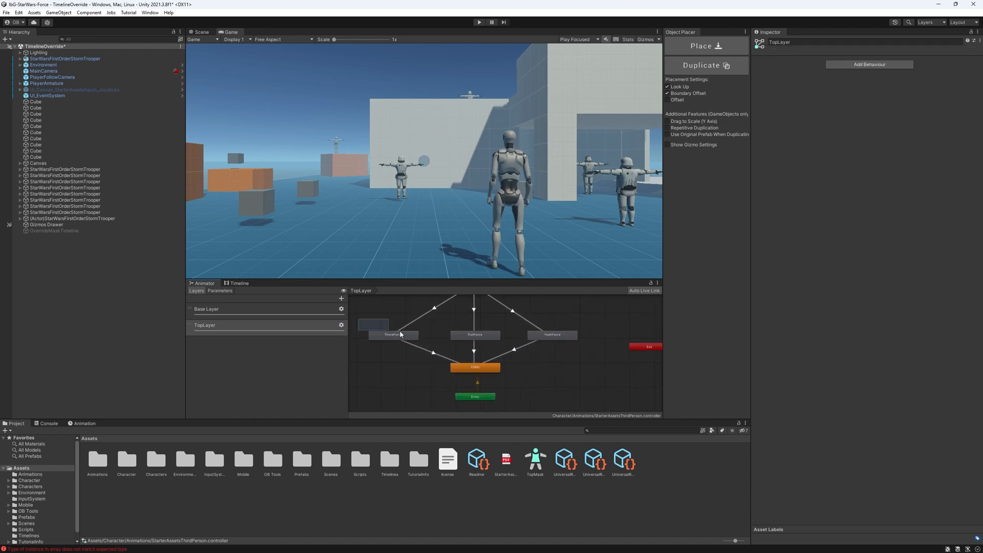
click(427, 352)
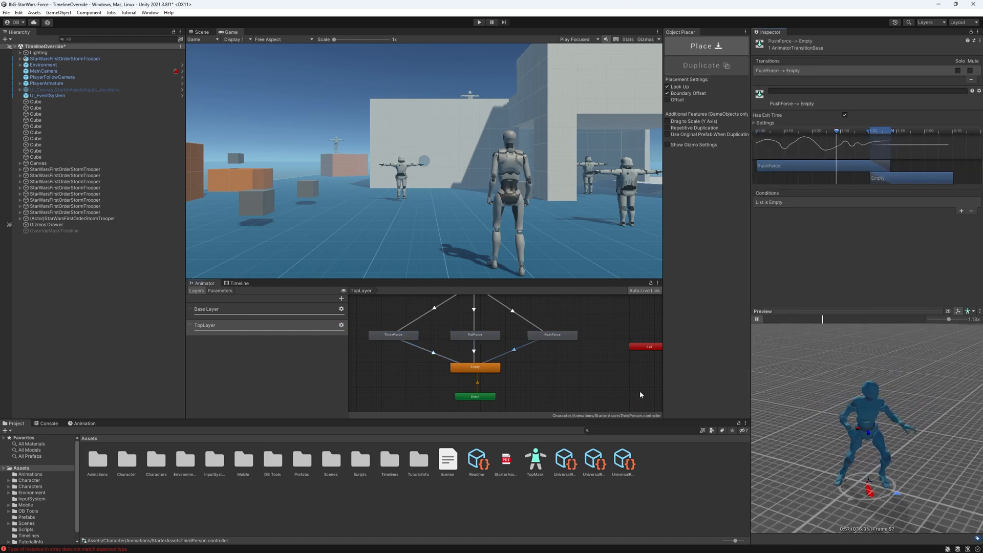
Drop TopLayer's weight to 0, check Base Layer, then reopen TopLayer's settings
click(341, 325)
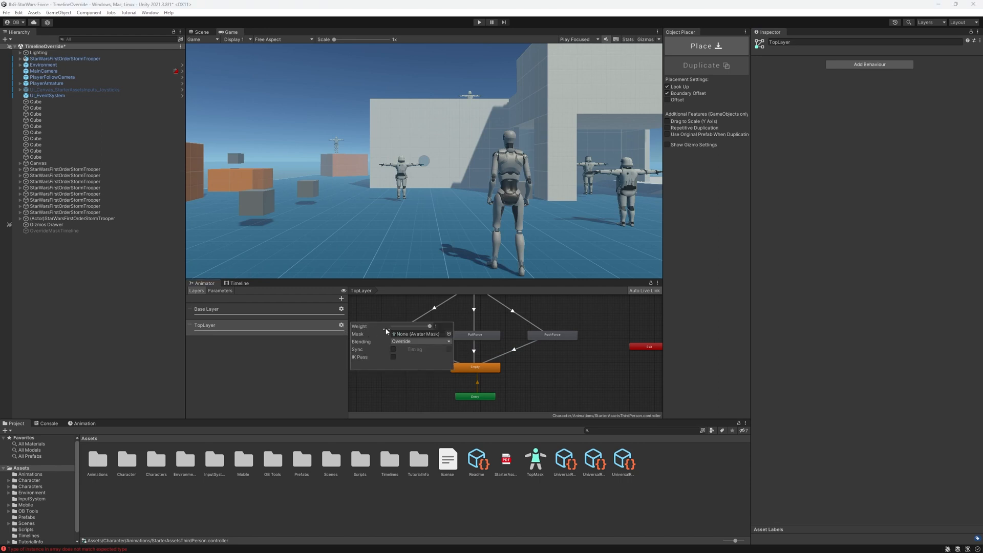
drag(430, 326, 400, 326)
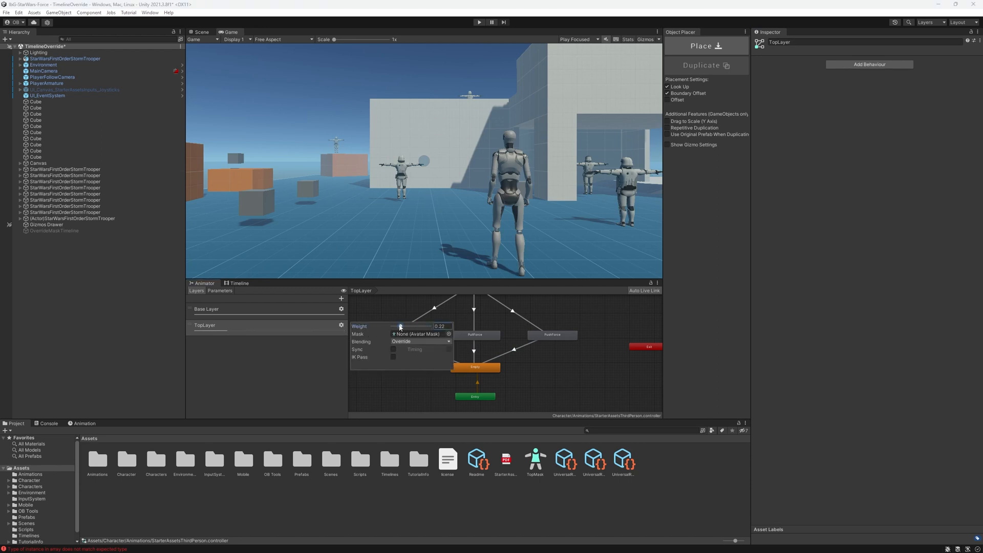
click(227, 309)
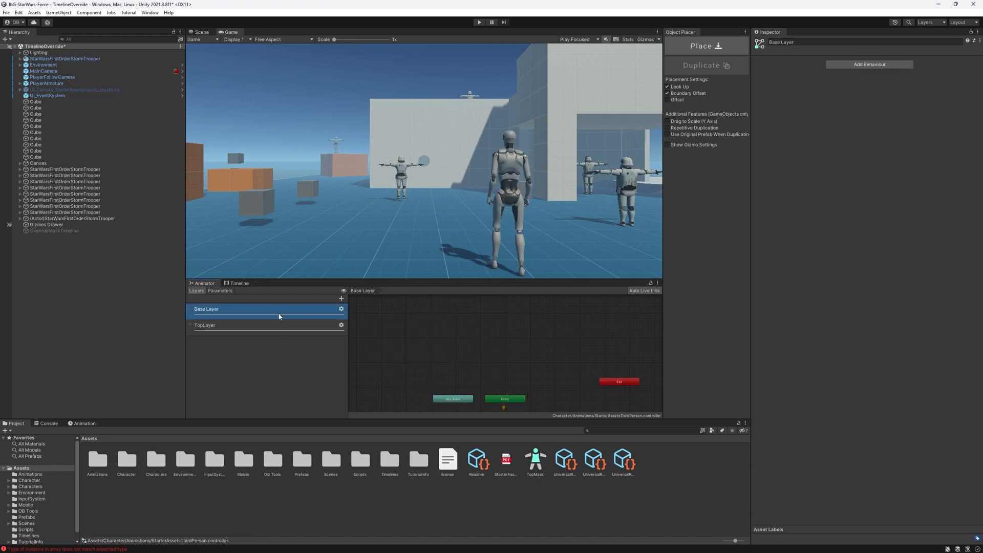
click(205, 325)
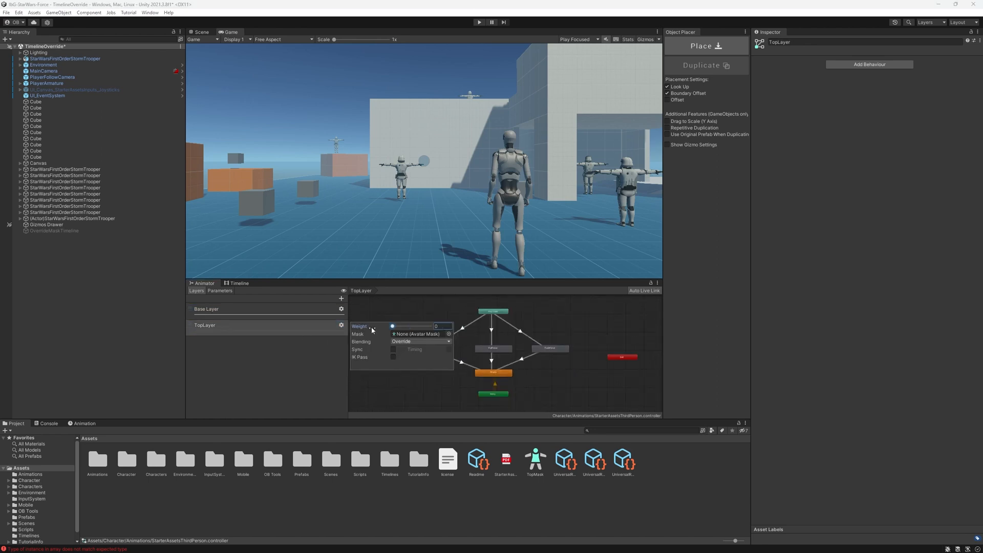
mouse_move(576, 333)
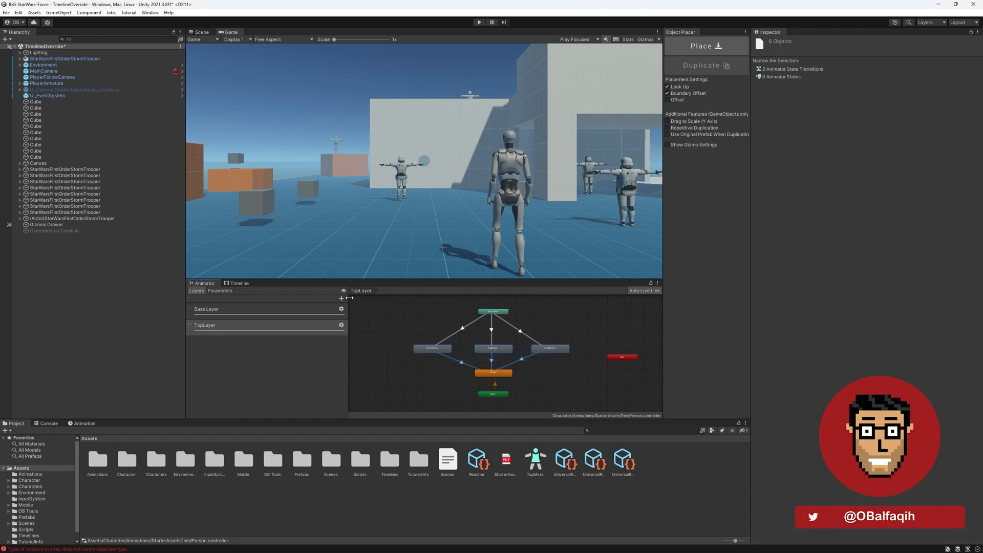
click(433, 348)
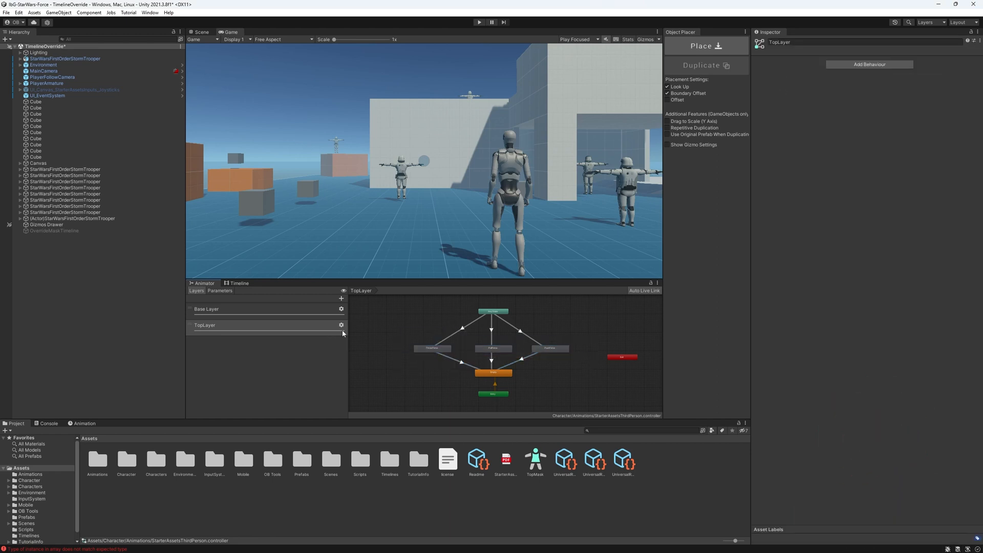
mouse_move(475, 197)
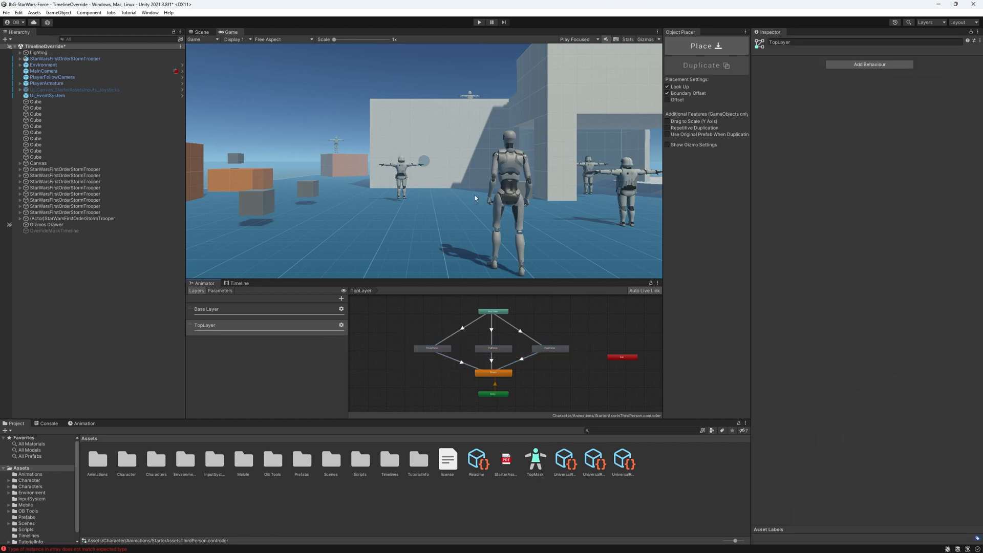
mouse_move(333, 356)
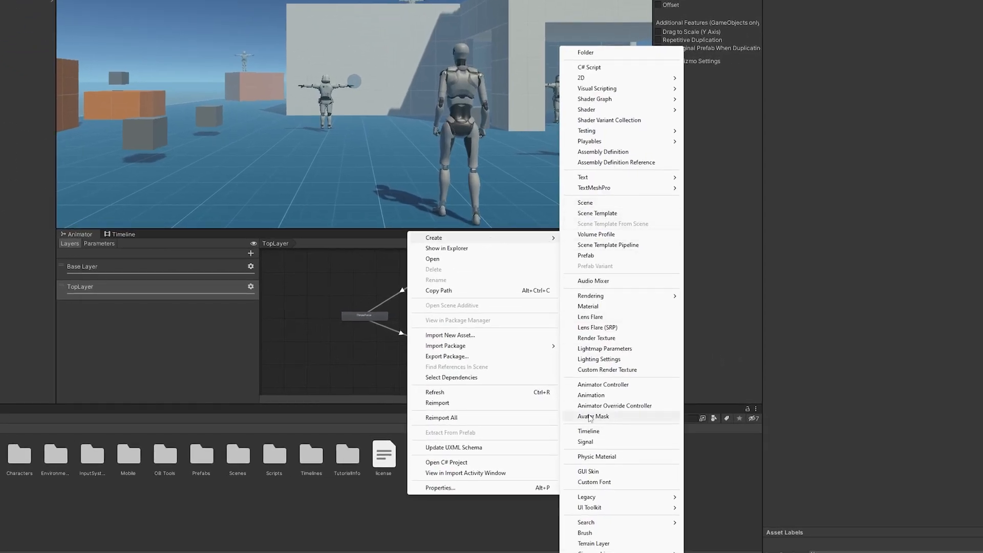
Create the UpperBodyMask avatar mask and expand its Humanoid body diagram
click(594, 416)
text(UpperBodyMask)
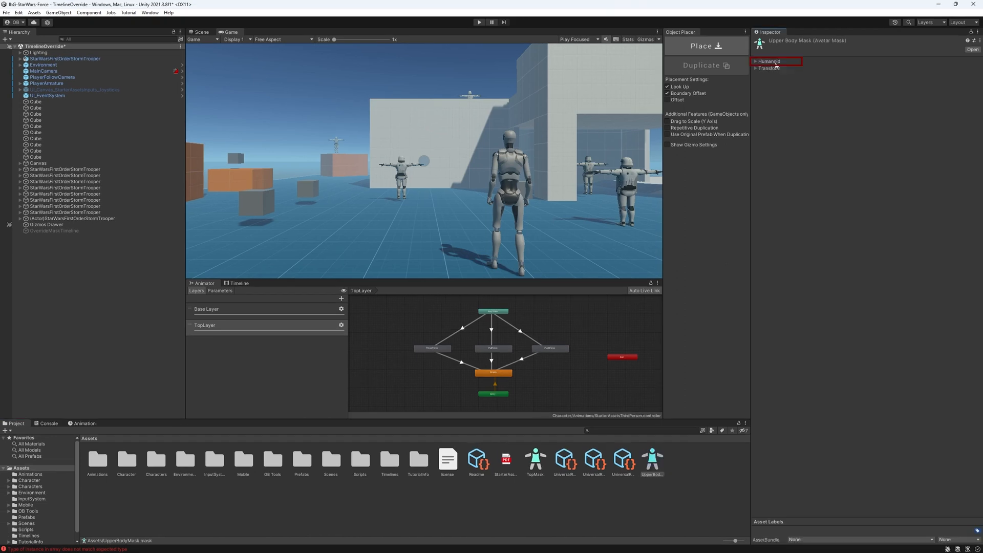
click(758, 62)
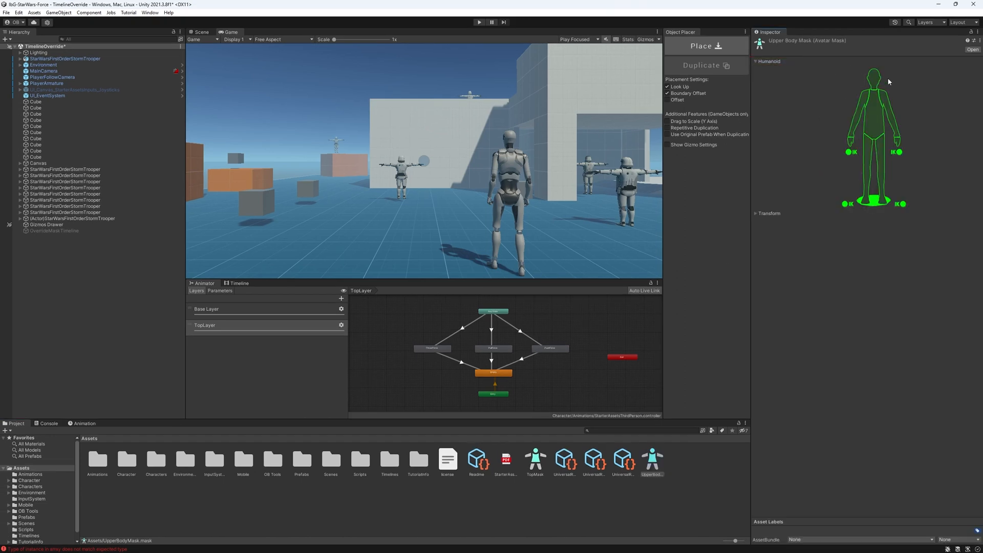
mouse_move(855, 217)
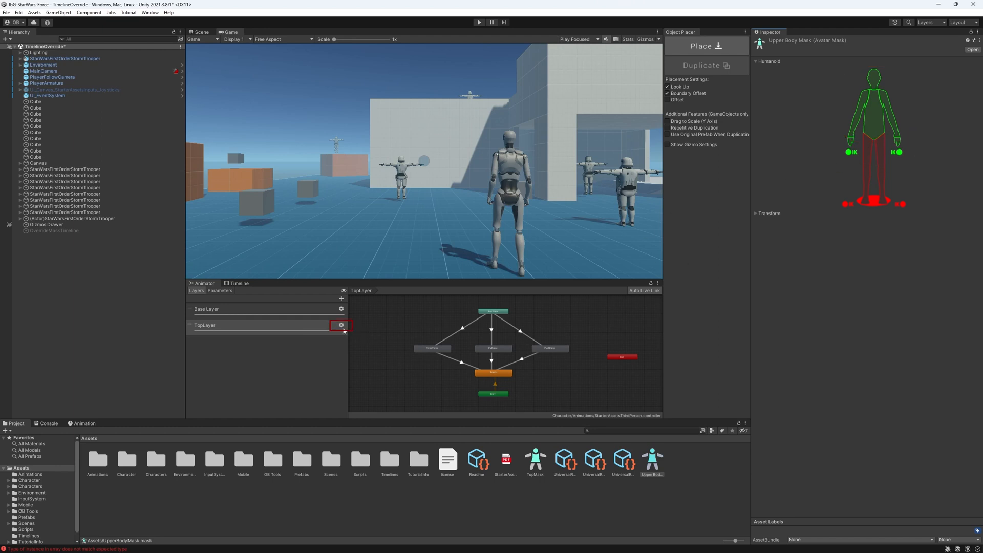
Open TopLayer's layer settings to assign the upper-body mask
click(341, 325)
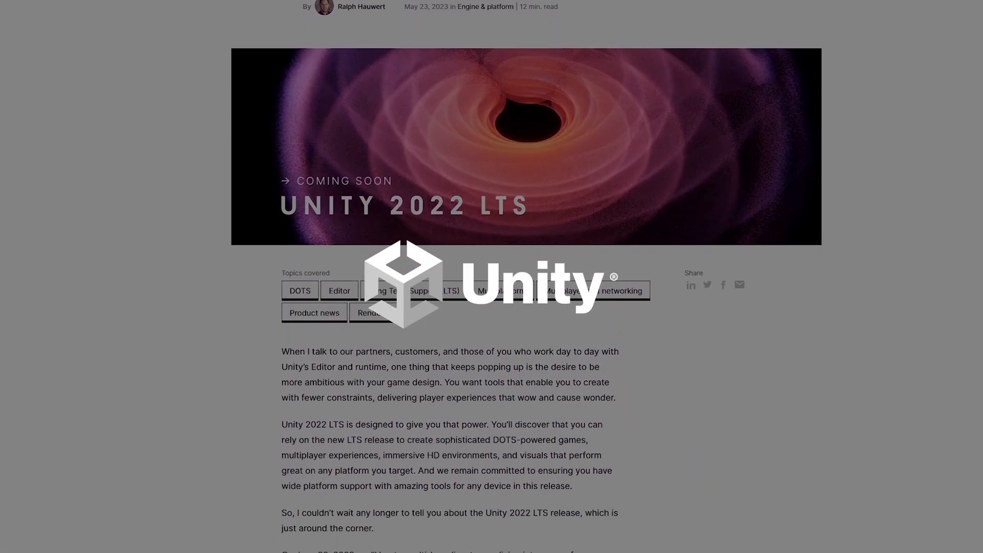
scroll(down, 3)
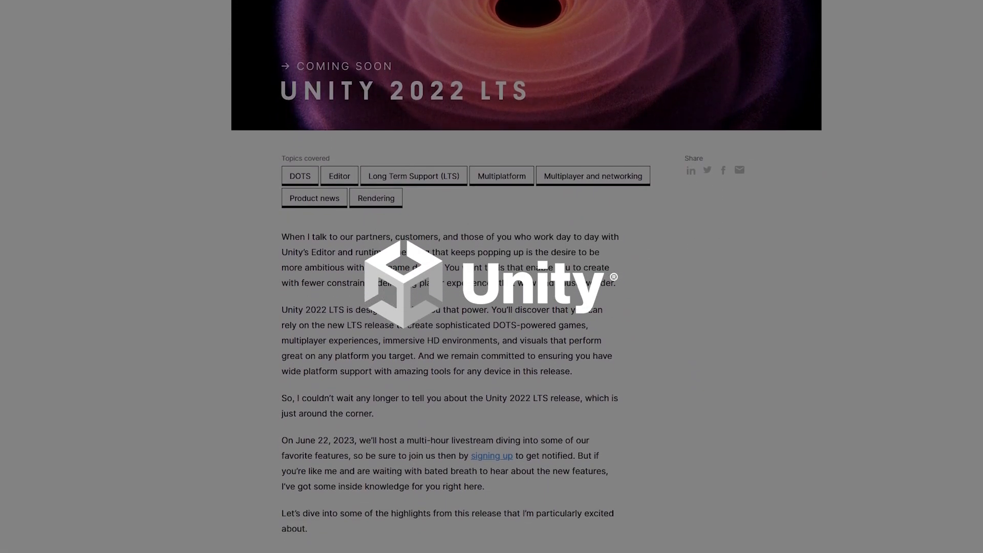
scroll(down, 3)
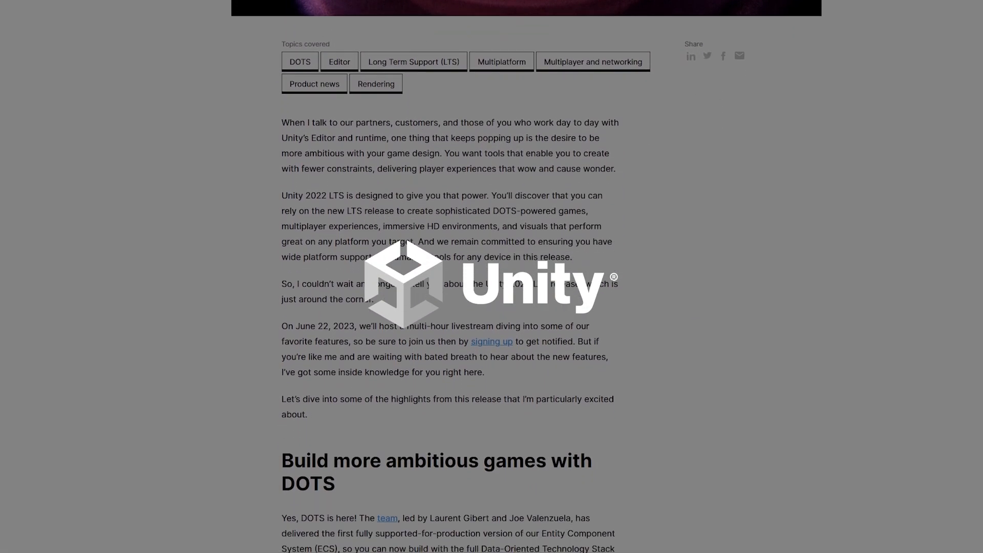
scroll(down, 3)
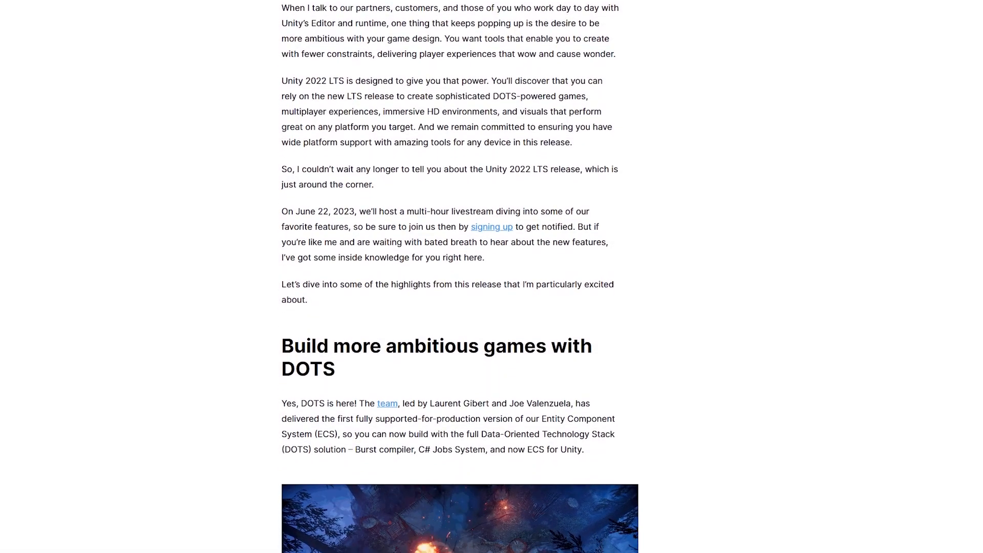
scroll(down, 3)
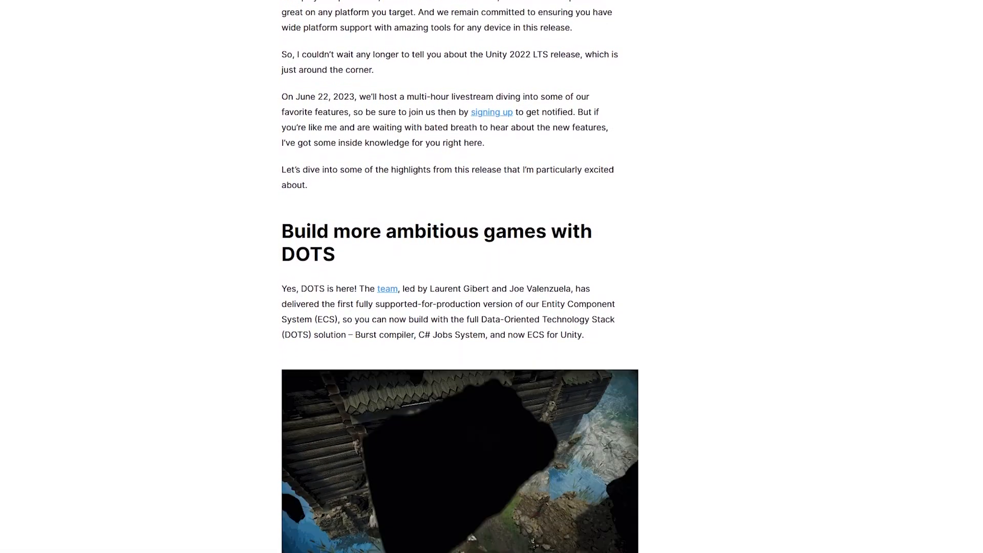
scroll(down, 3)
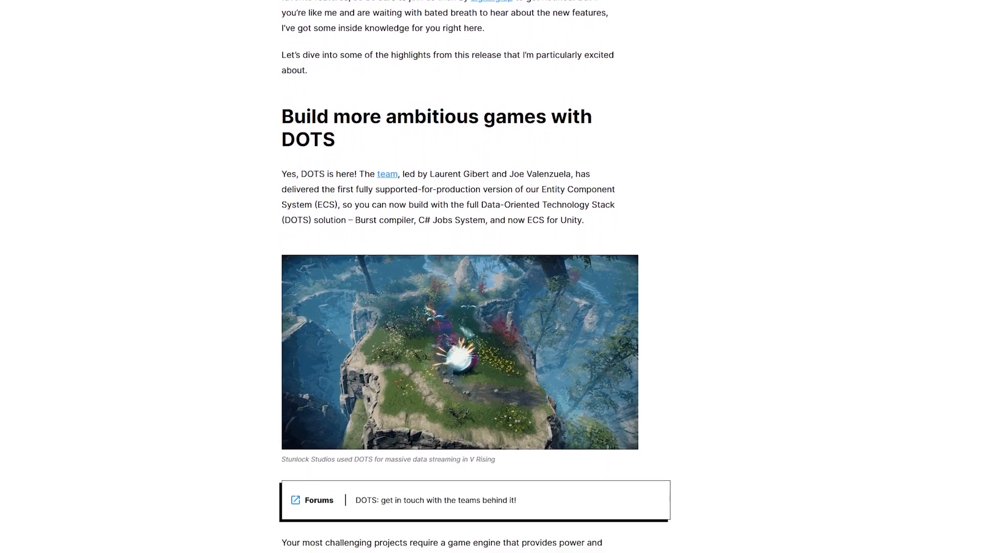
scroll(down, 3)
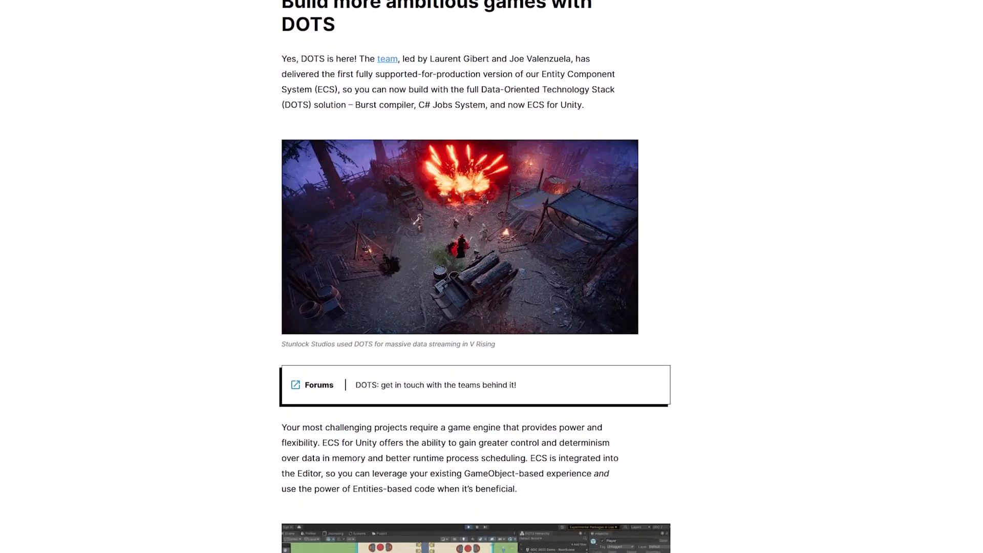
scroll(down, 3)
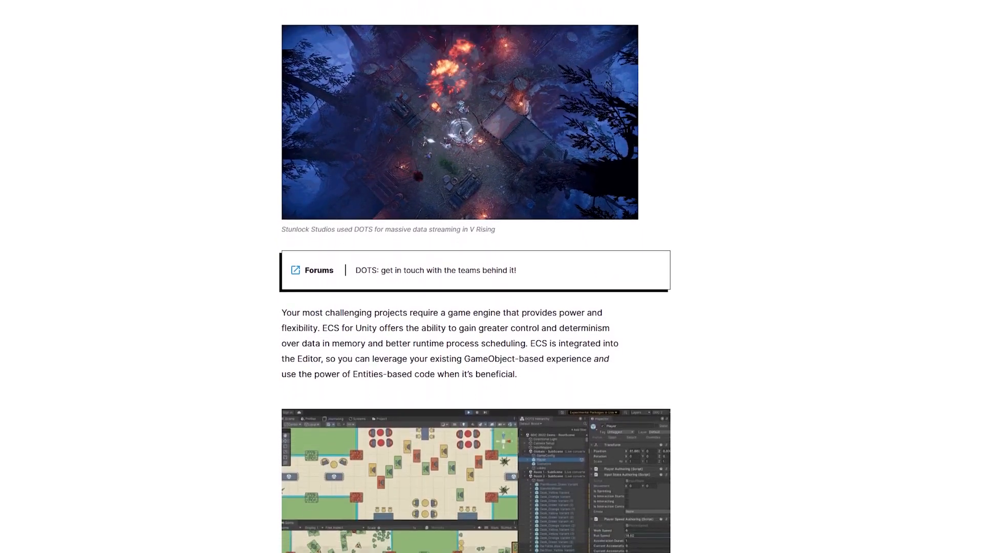
scroll(down, 3)
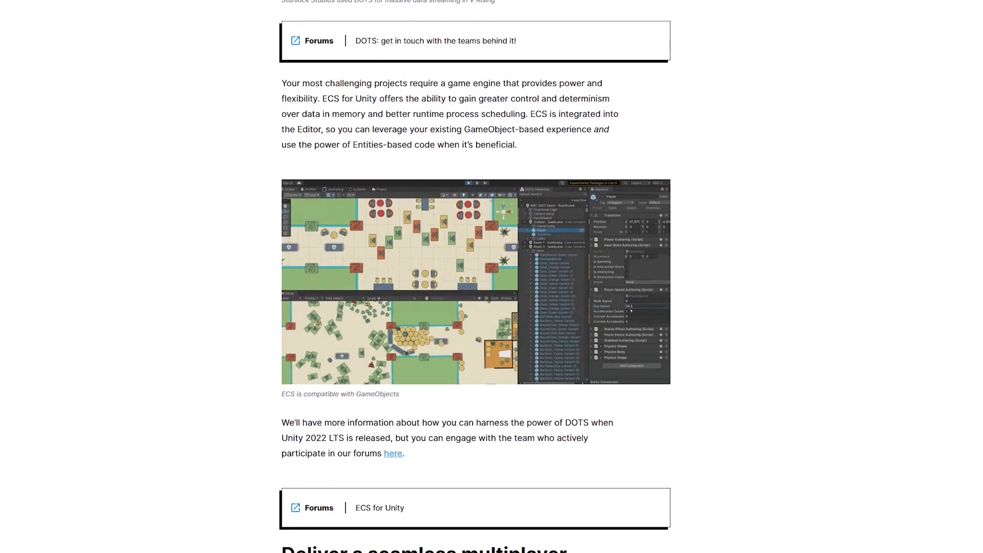
scroll(down, 3)
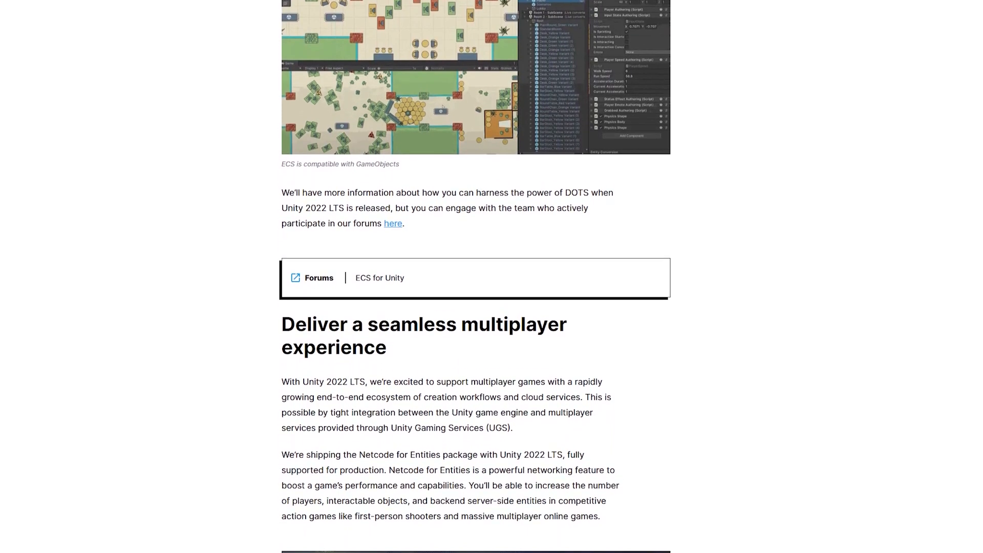
scroll(down, 3)
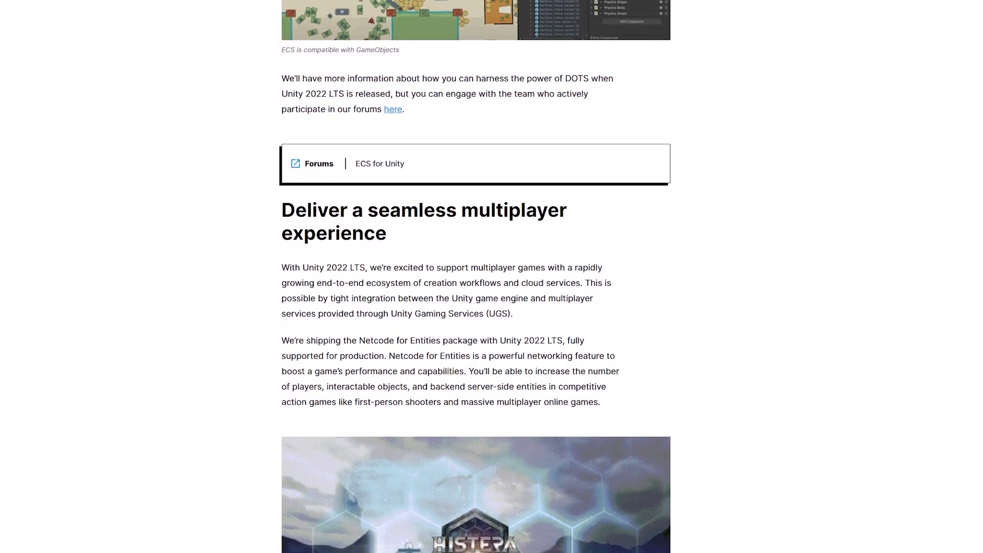
scroll(down, 3)
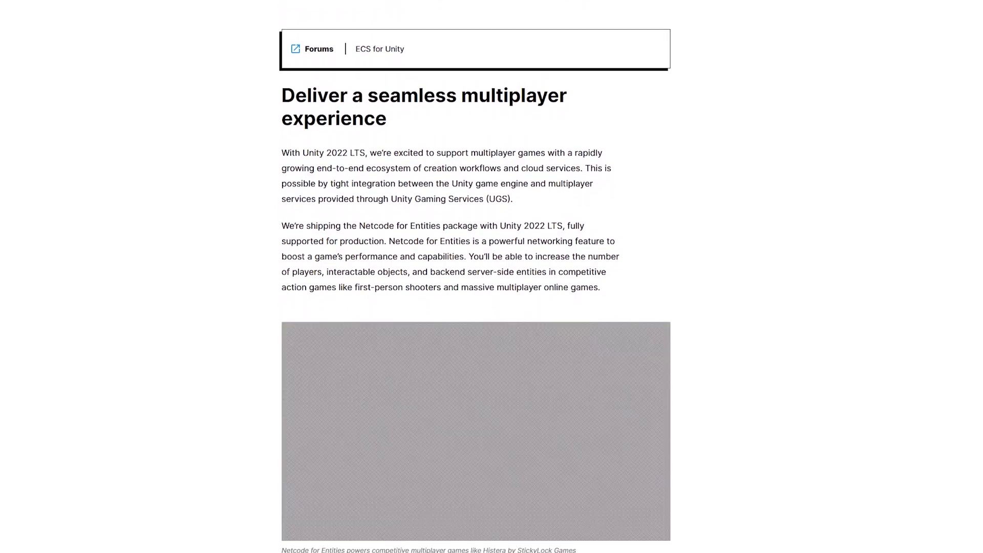
scroll(down, 3)
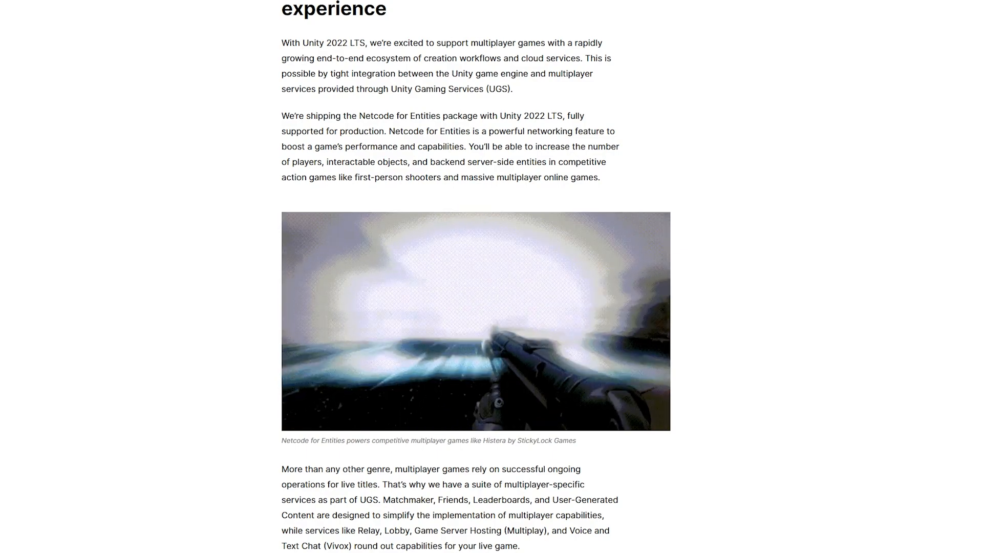
scroll(down, 3)
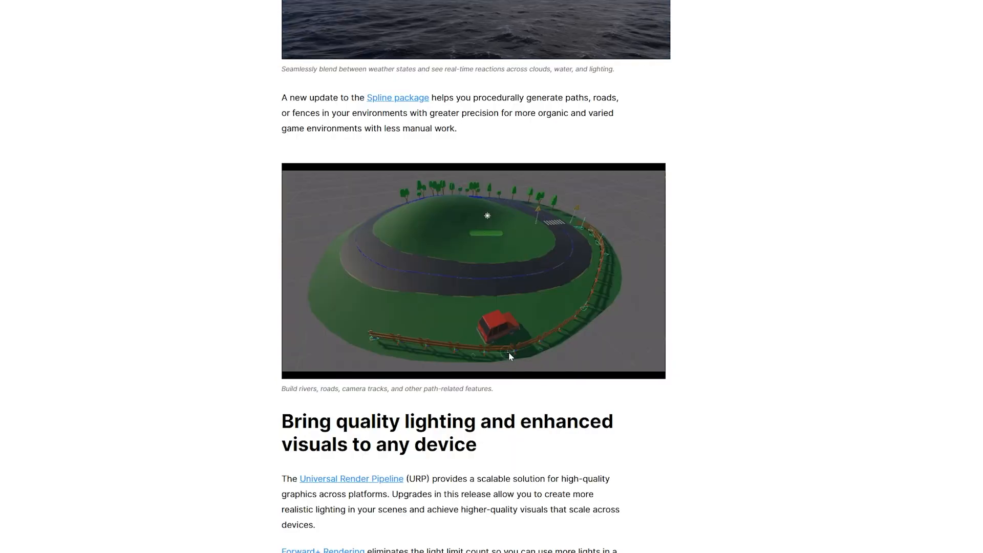
scroll(down, 3)
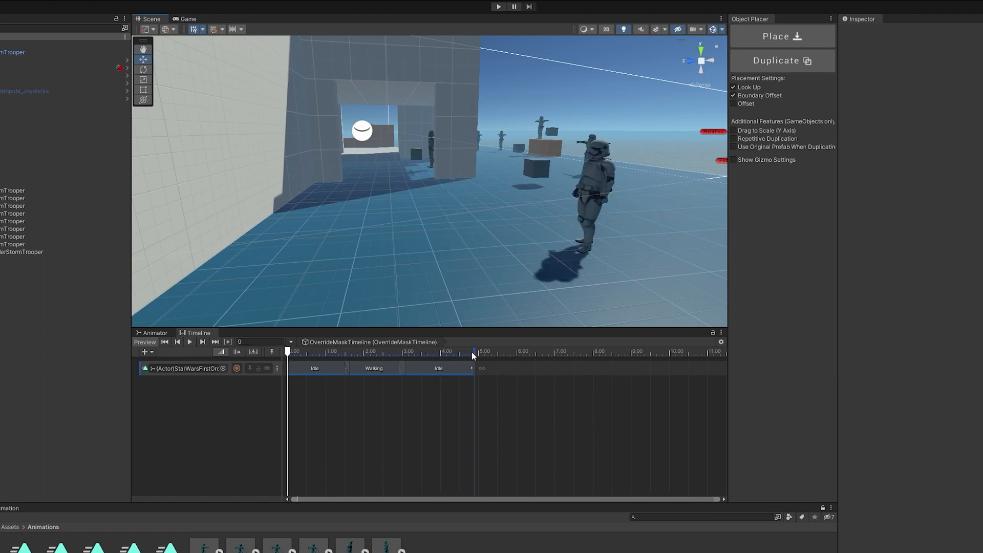
mouse_move(494, 294)
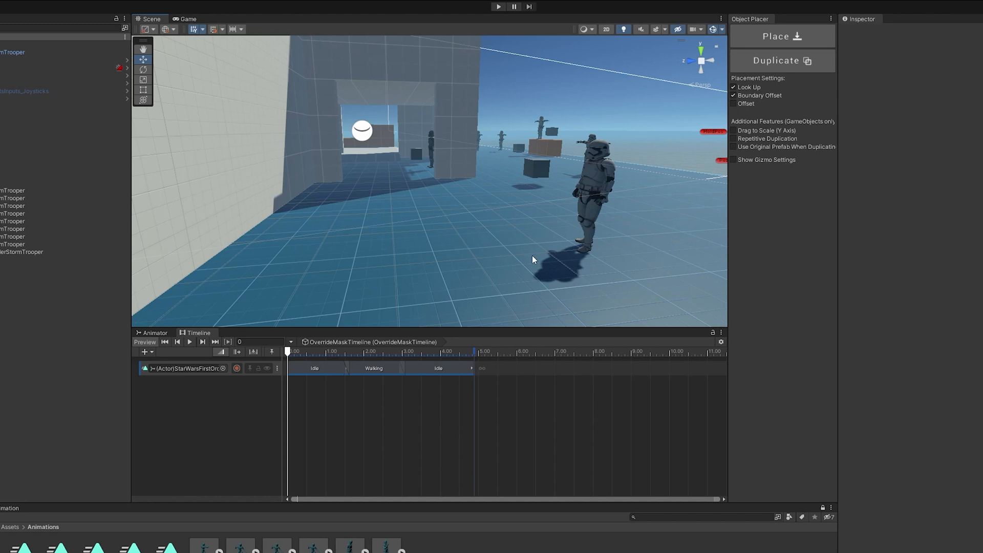
mouse_move(603, 159)
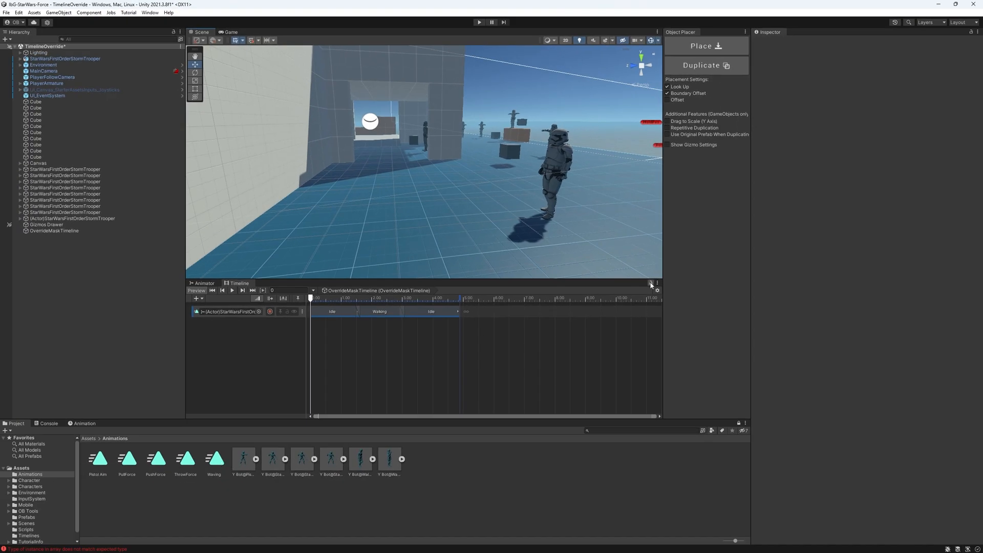
Preview the Waving and Pistol Aim animation clips in the Inspector
click(215, 460)
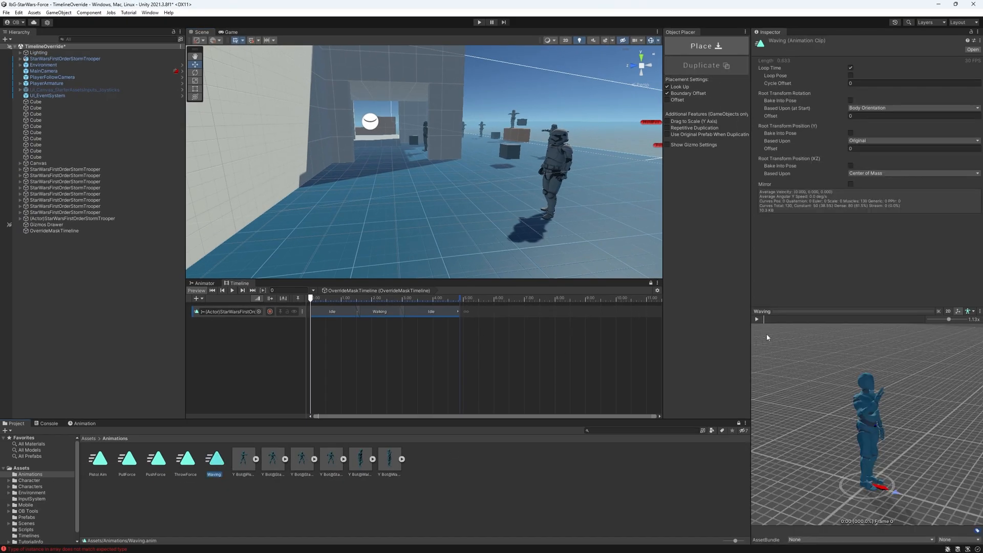
click(756, 320)
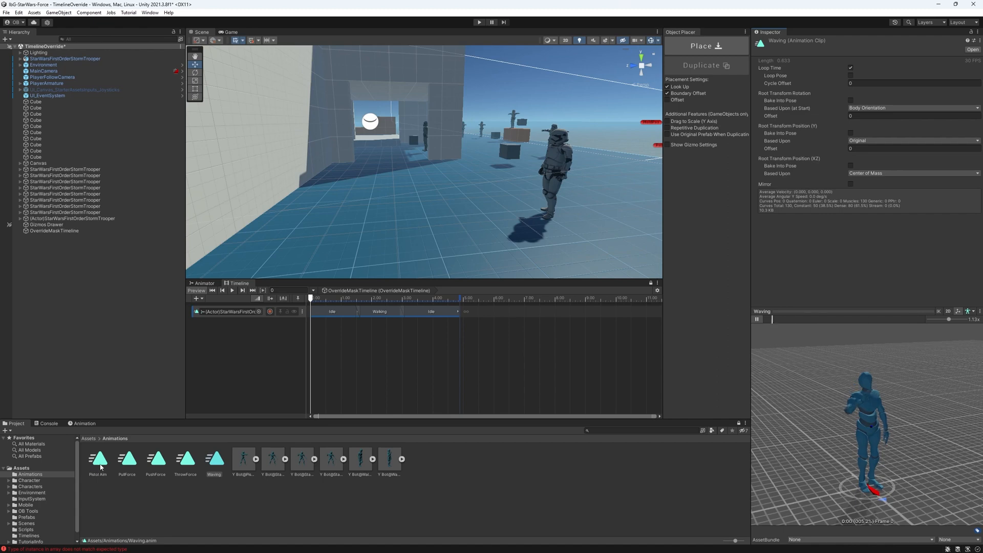
click(97, 461)
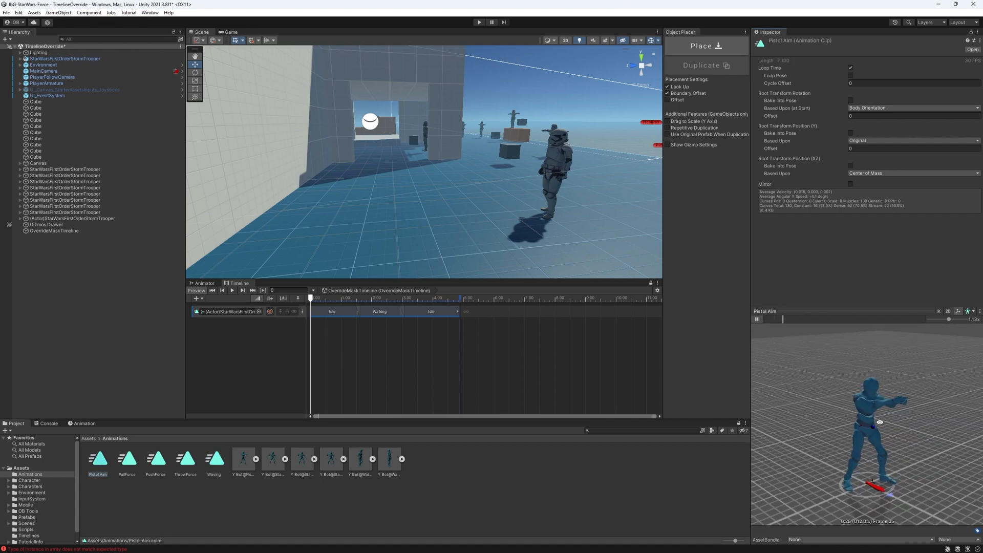
drag(783, 319, 834, 319)
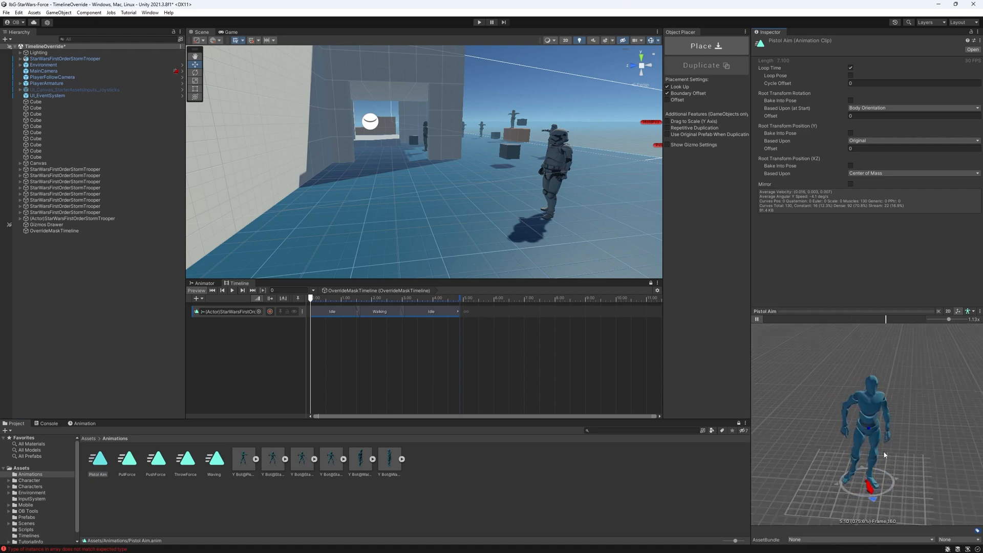
click(757, 319)
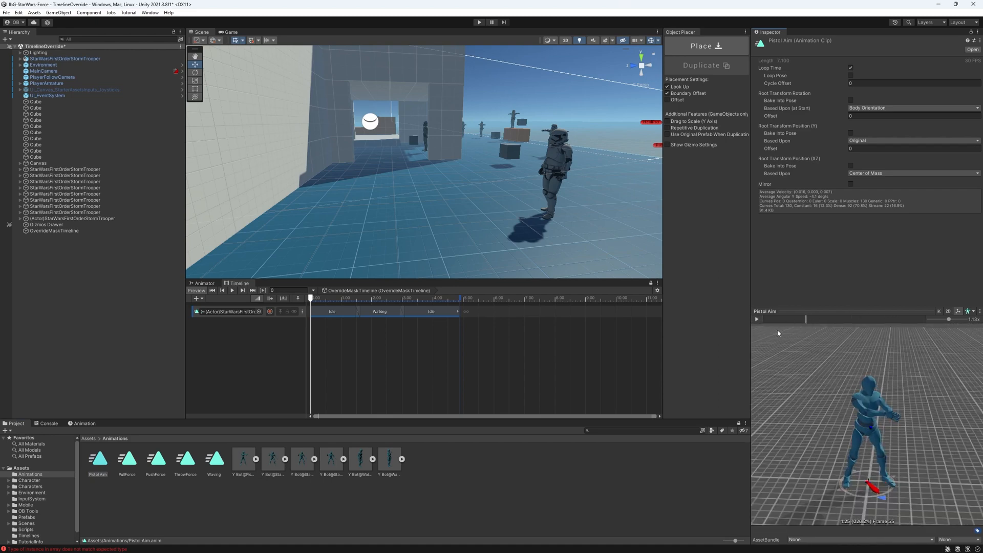
mouse_move(650, 311)
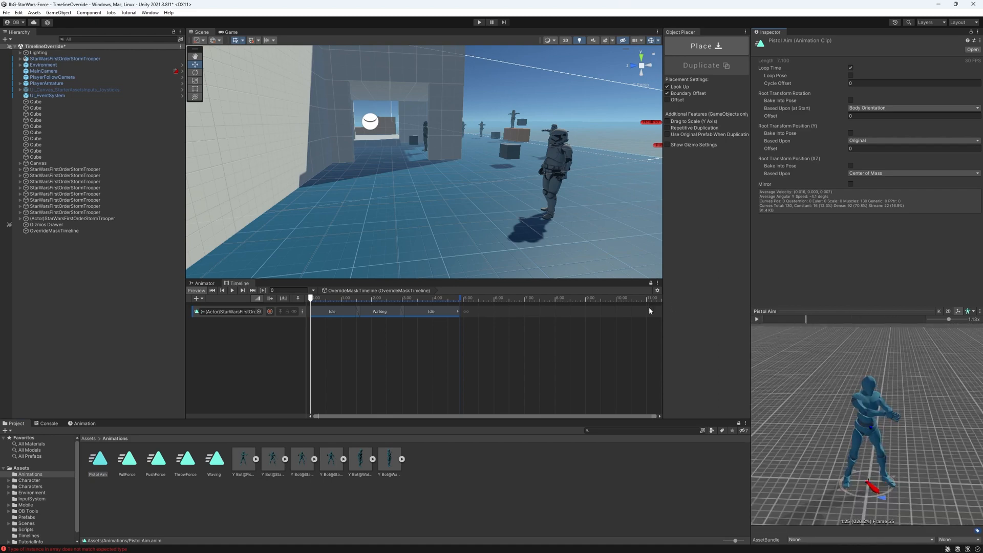
mouse_move(882, 383)
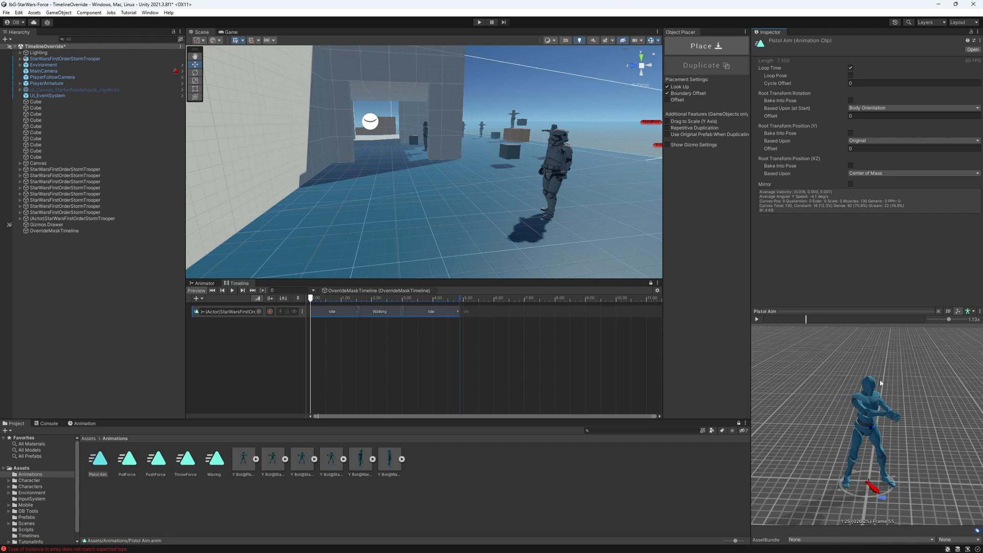
mouse_move(201, 325)
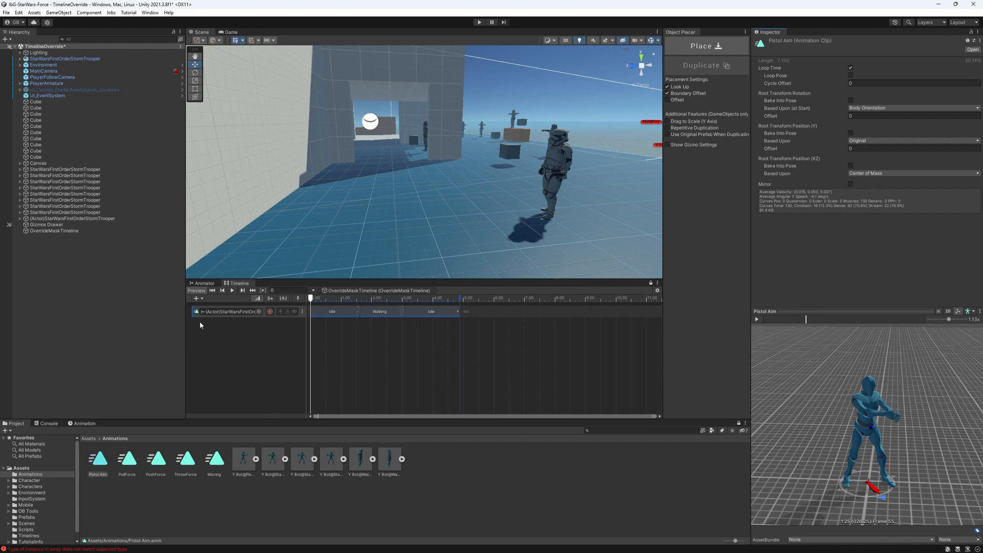
Add an Override track under the Stormtrooper track and select its Waving clip
right_click(208, 368)
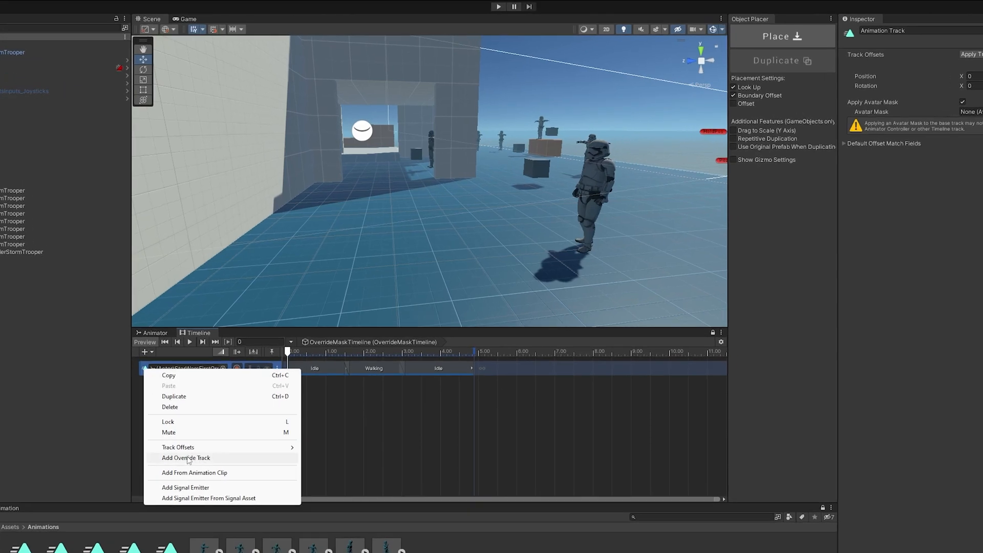
click(185, 457)
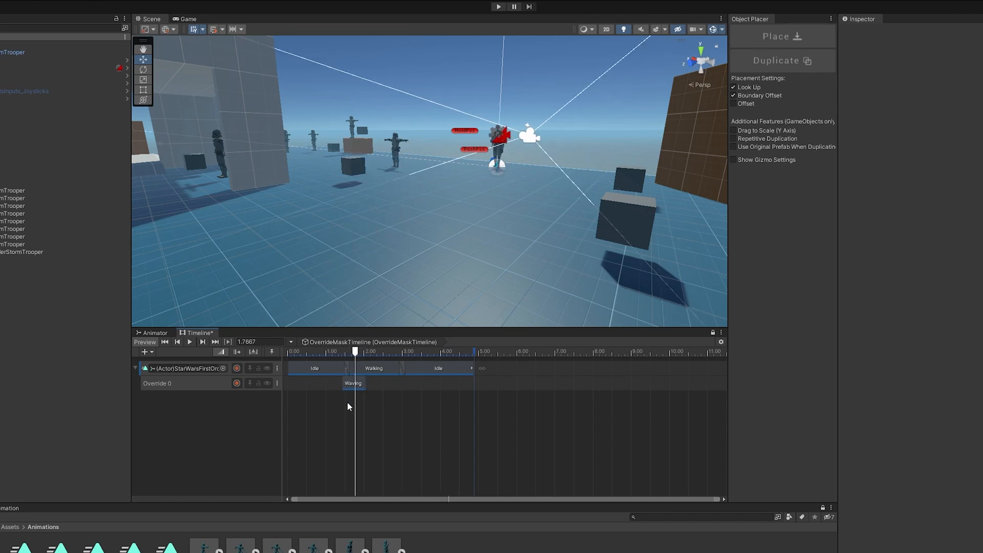
click(353, 383)
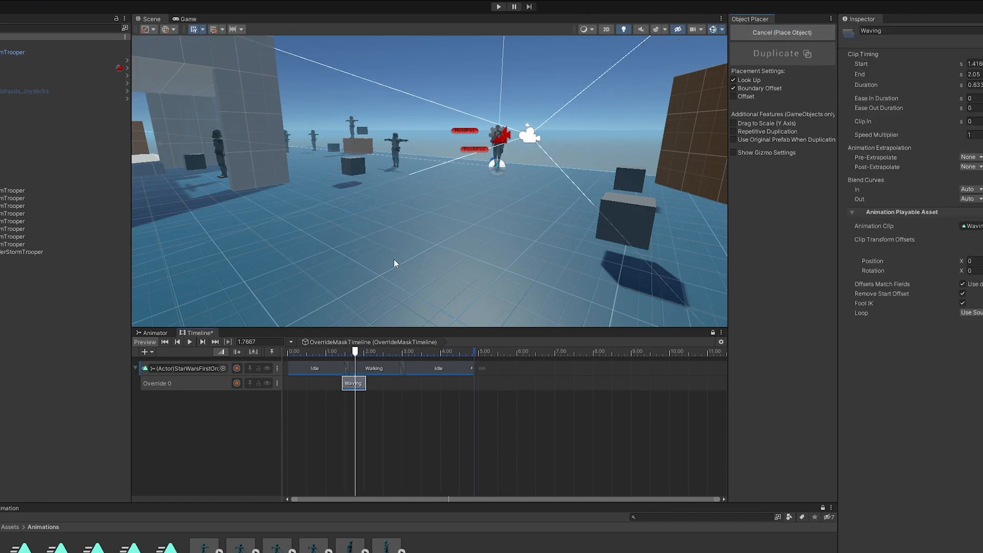
click(783, 32)
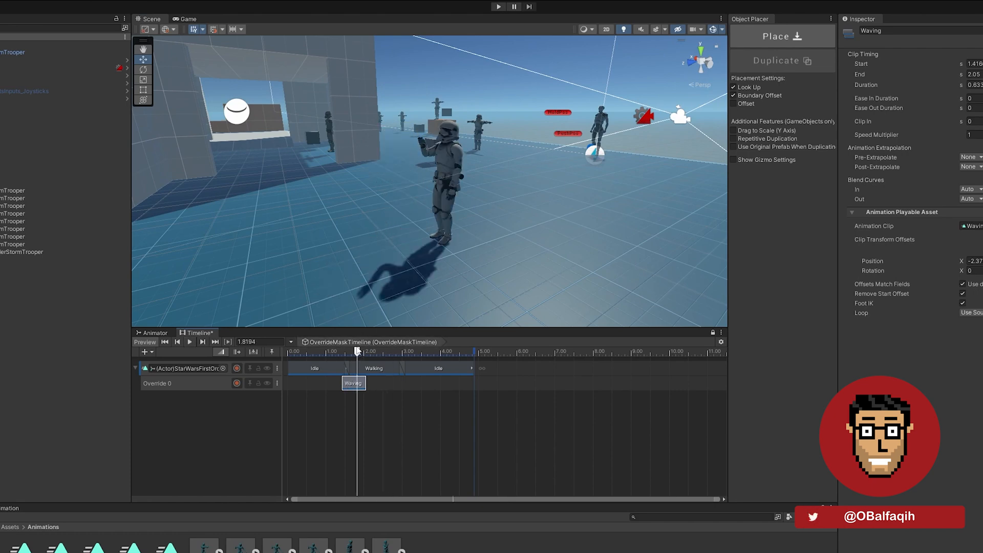
Give the Waving clip ease-in and ease-out, lengthen it, and scrub the wave mid-walk
drag(358, 352, 315, 352)
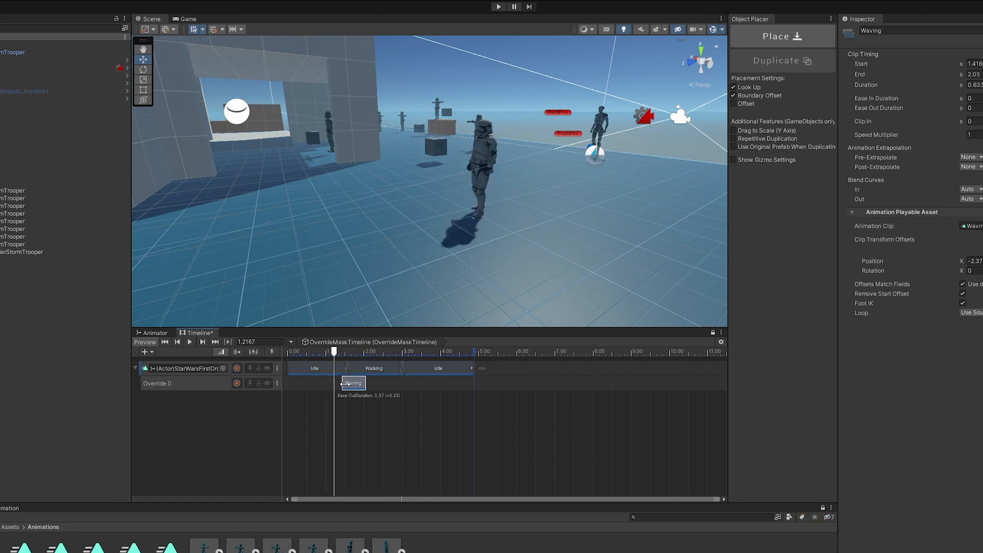
drag(363, 383, 345, 383)
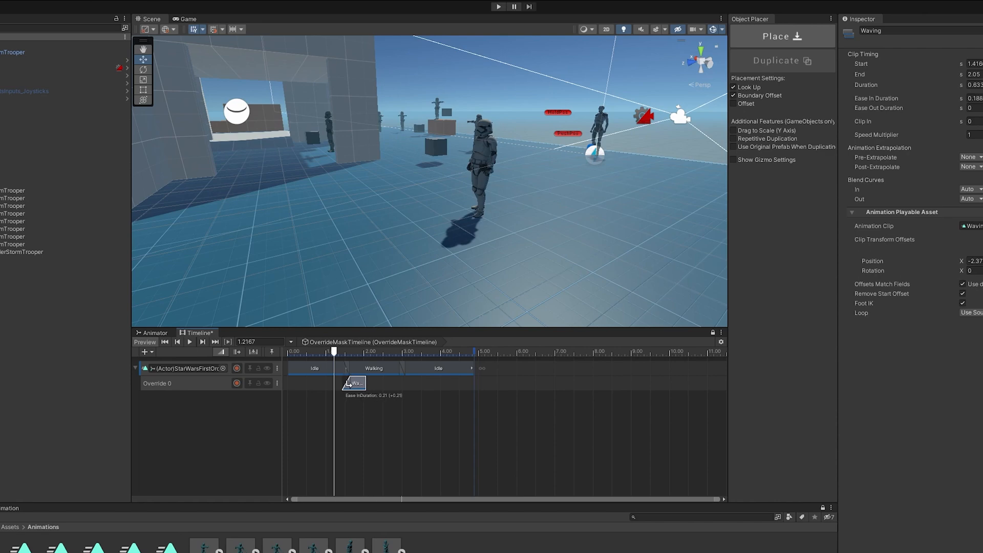
drag(362, 383, 397, 383)
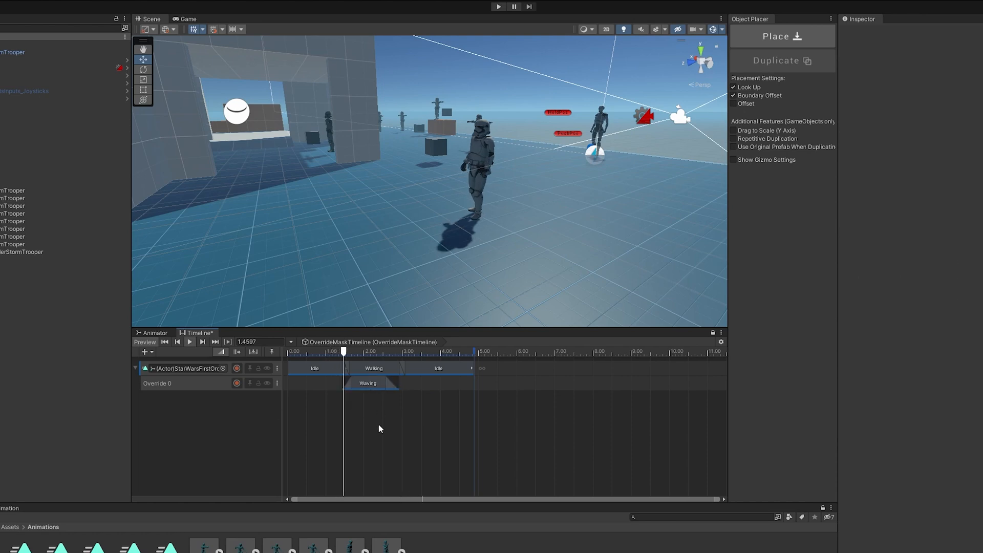
click(419, 351)
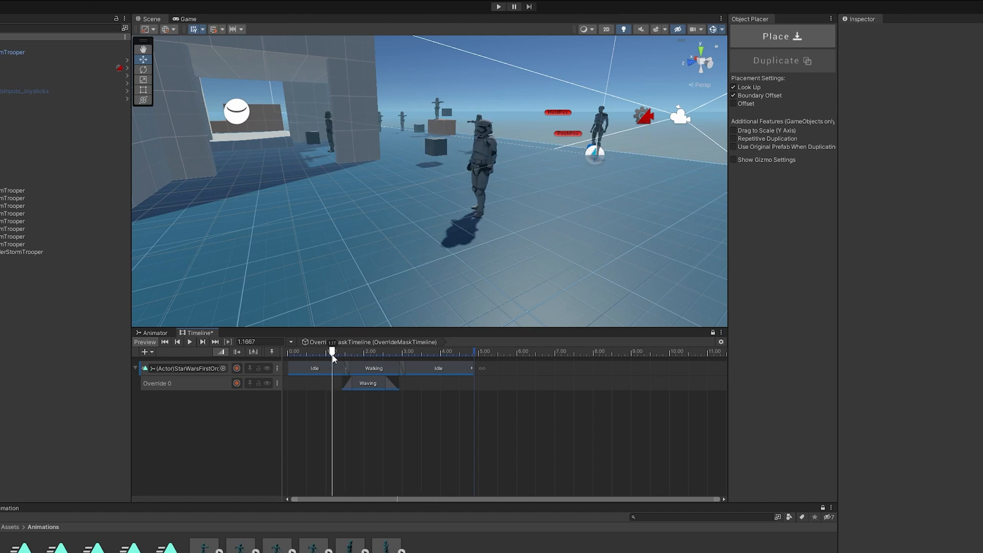
drag(332, 352, 355, 351)
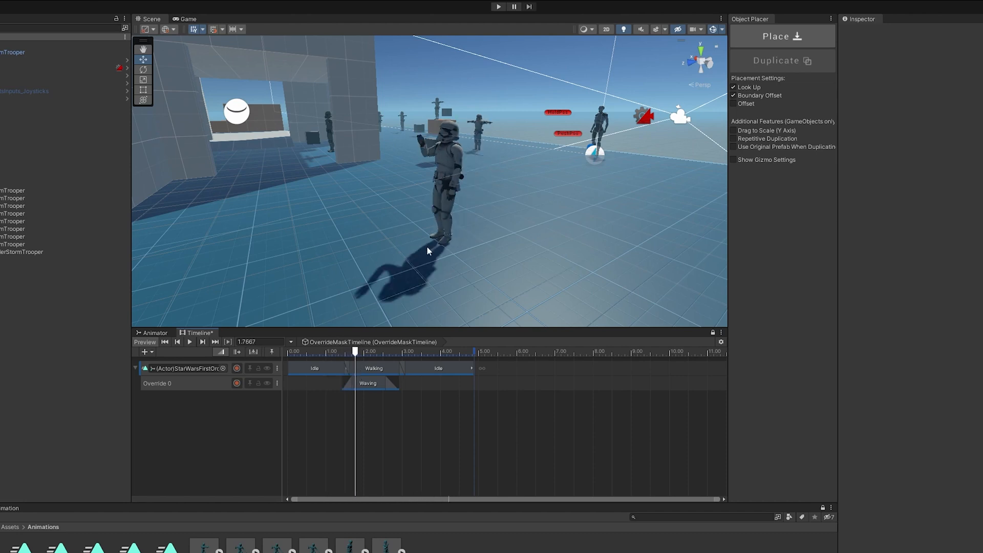
mouse_move(361, 361)
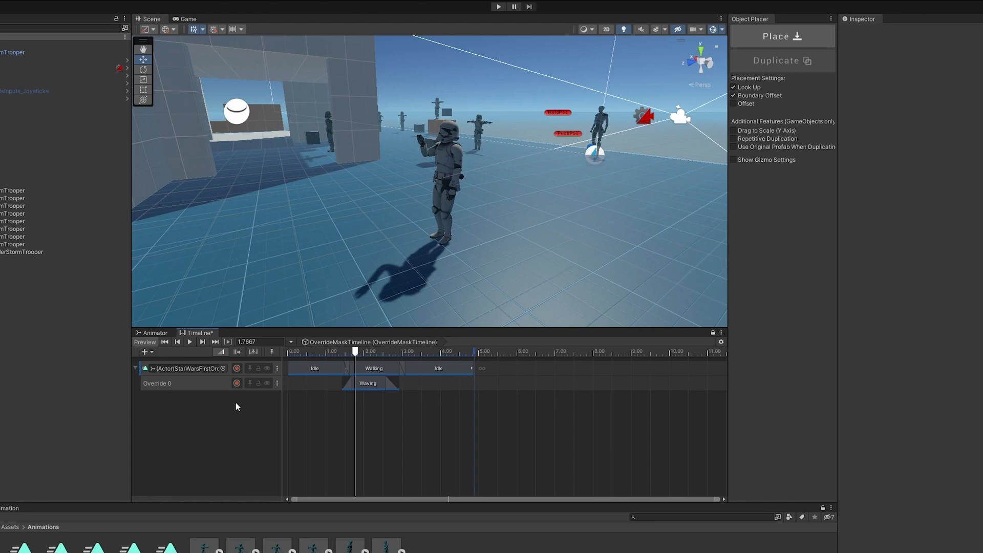
click(157, 383)
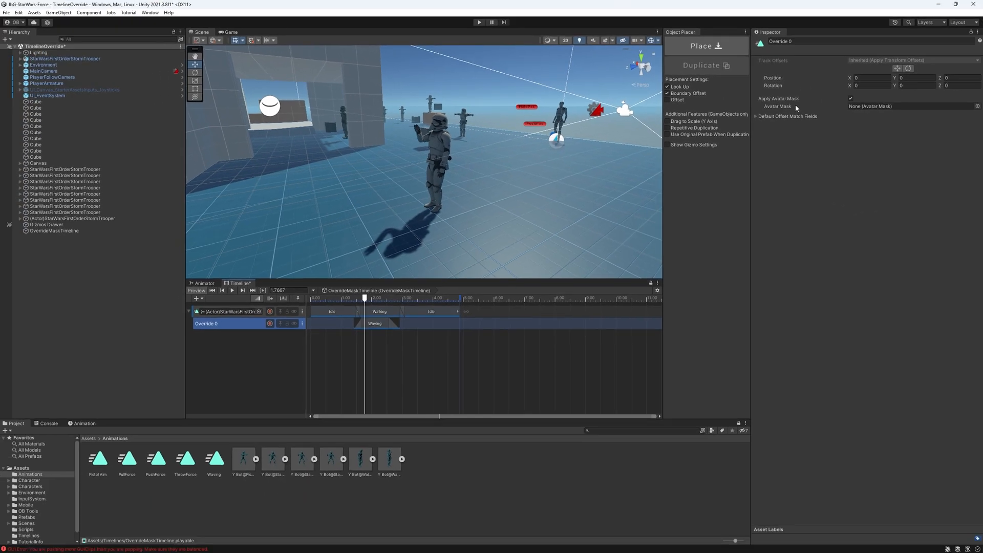
Set the Override 0 track's Avatar Mask to UpperBodyMask
click(974, 106)
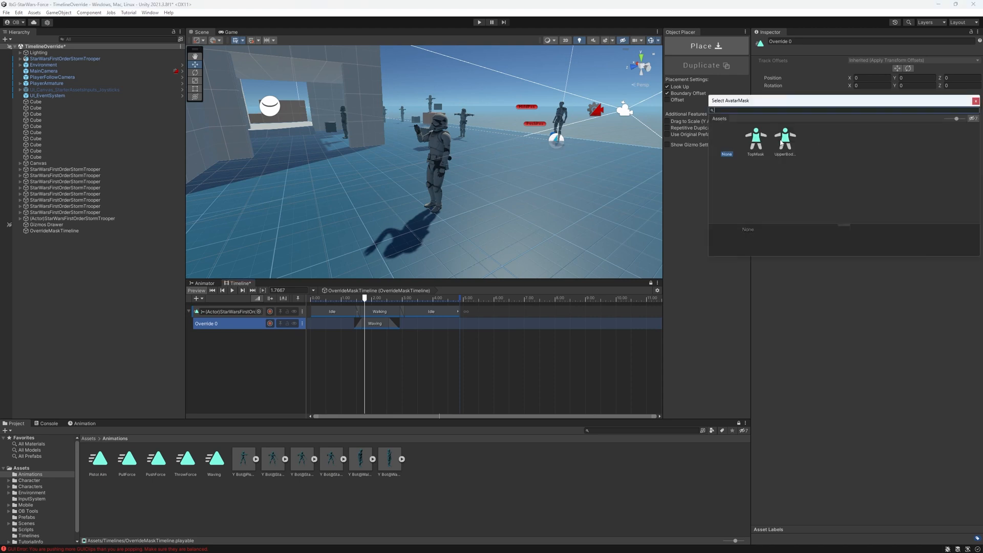
click(785, 138)
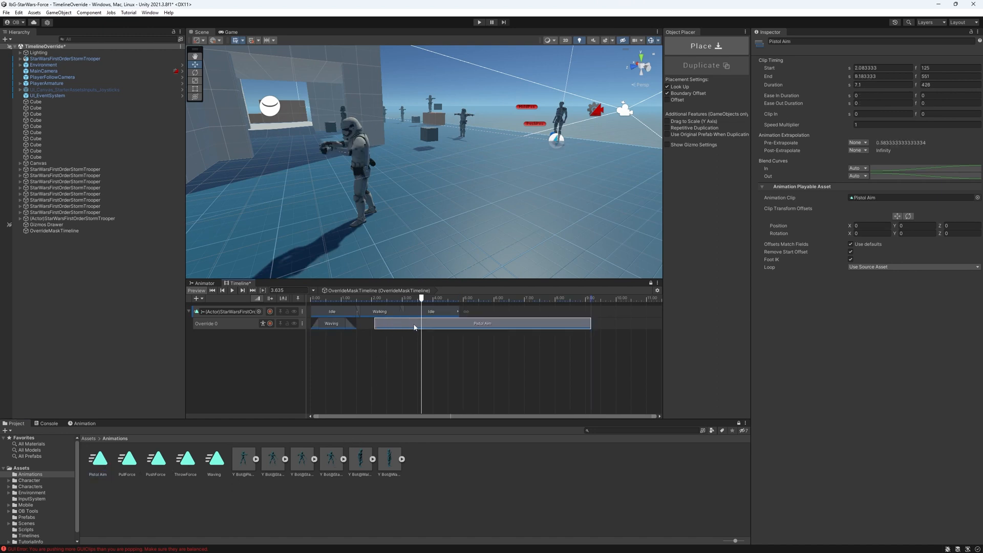
Trim Pistol Aim to 1.8–3.85 s and scrub through its blend from Waving
drag(589, 324, 433, 323)
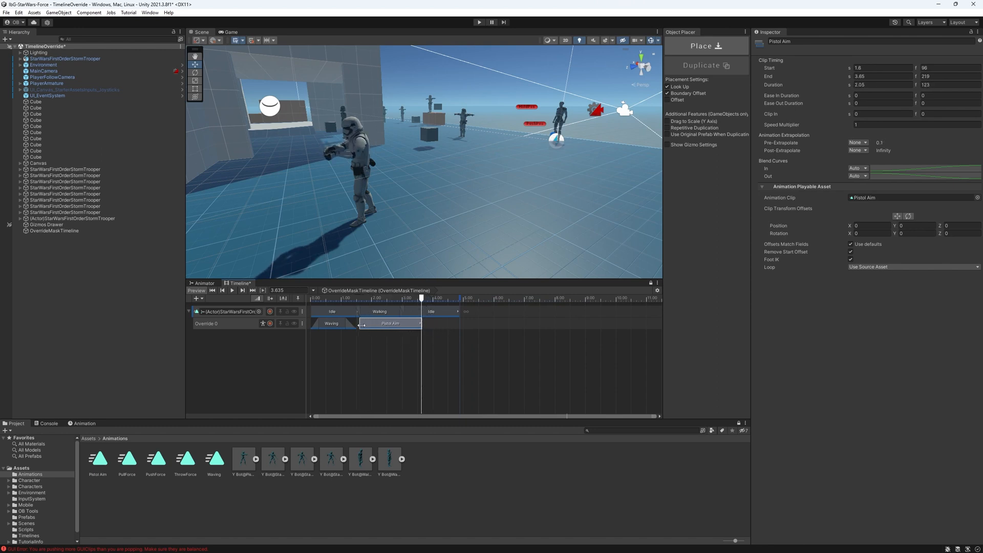
drag(422, 298, 379, 298)
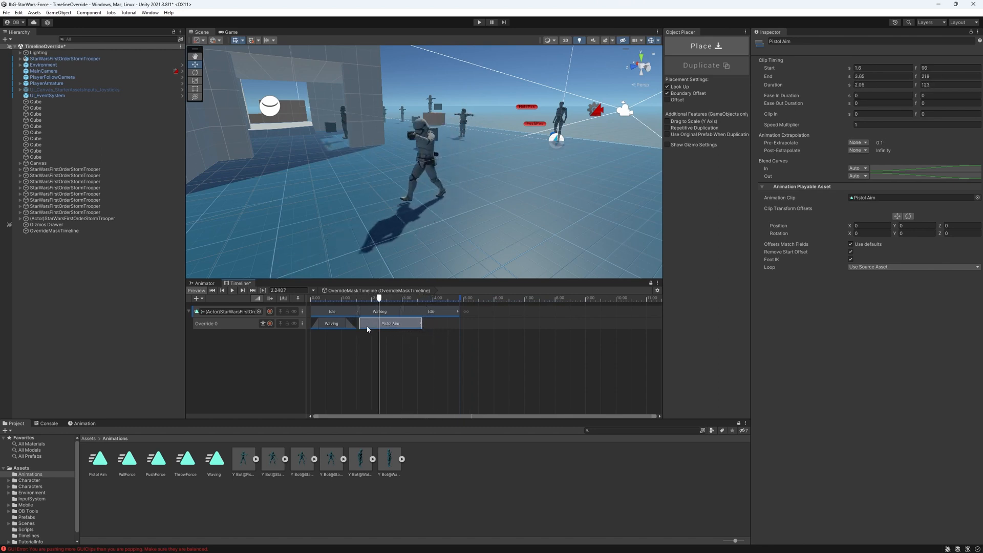
drag(371, 322, 366, 321)
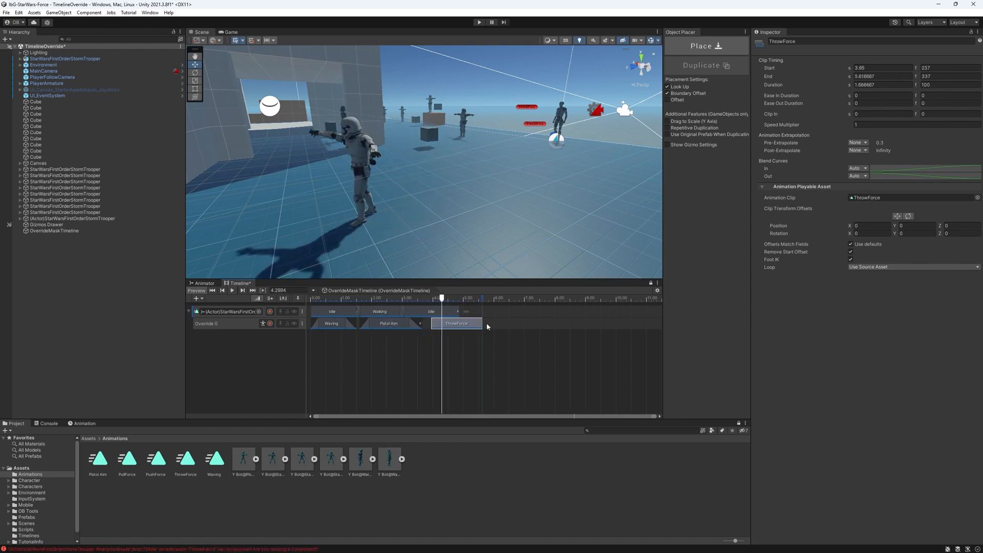
Place ThrowForce after Pistol Aim, stretch the final Idle clip beneath it, and confirm Override 0 uses UpperBodyMask
click(454, 311)
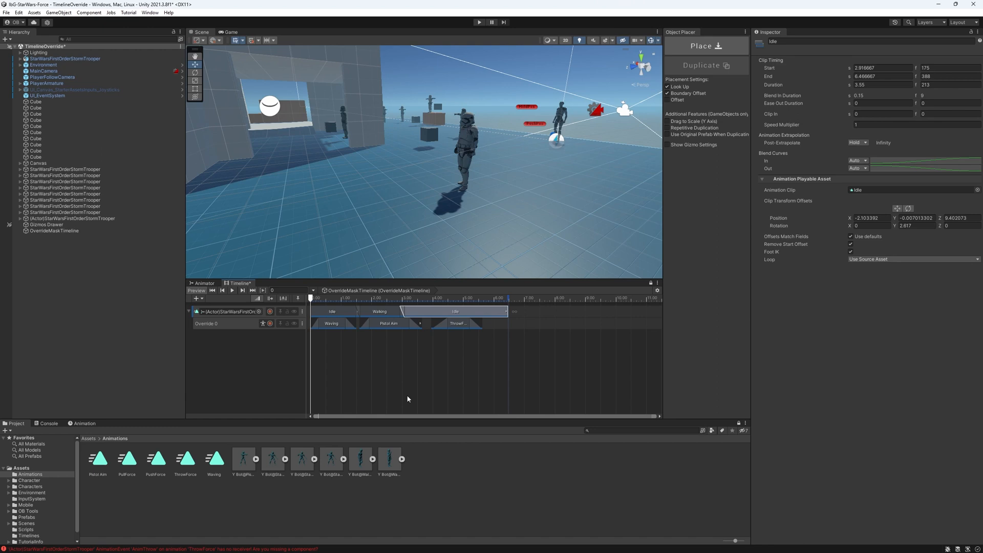
click(377, 311)
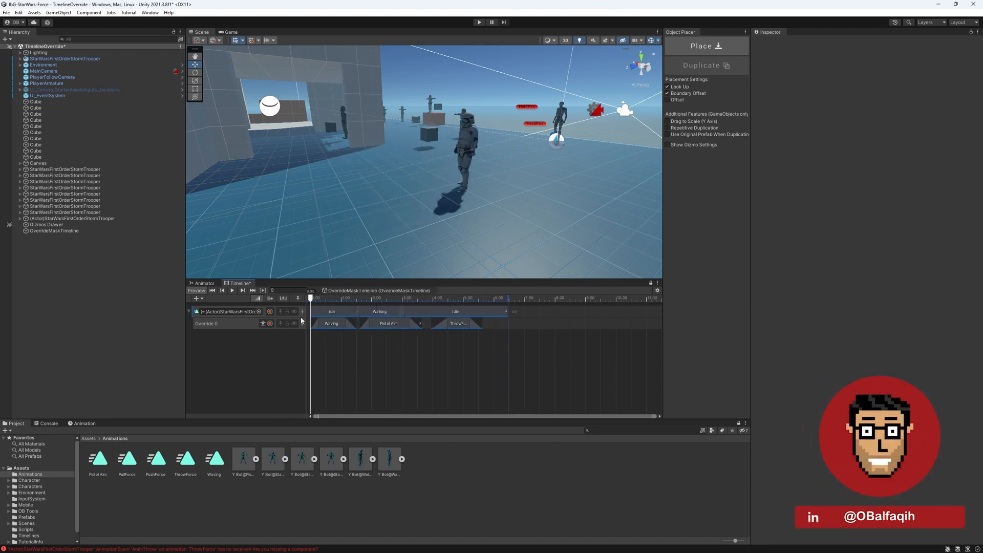
click(206, 324)
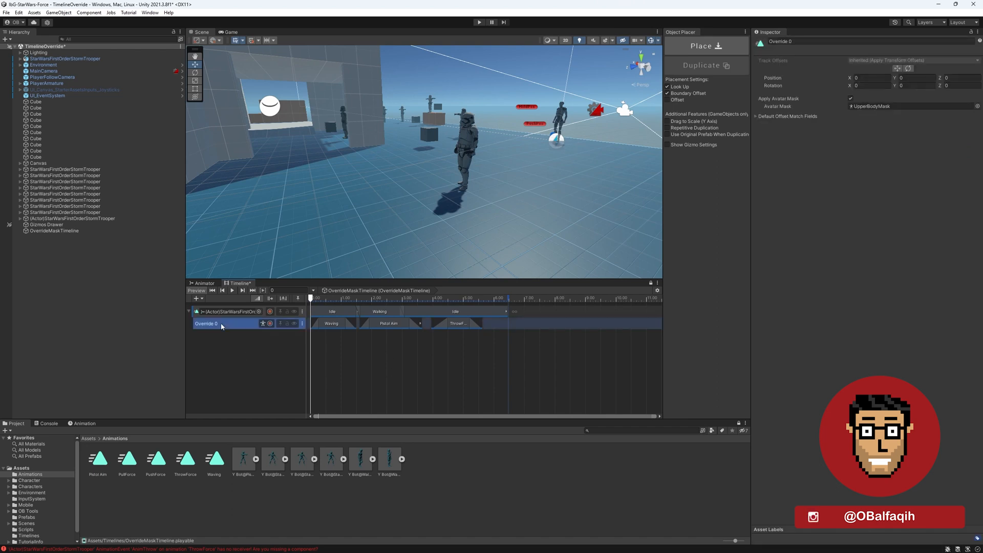